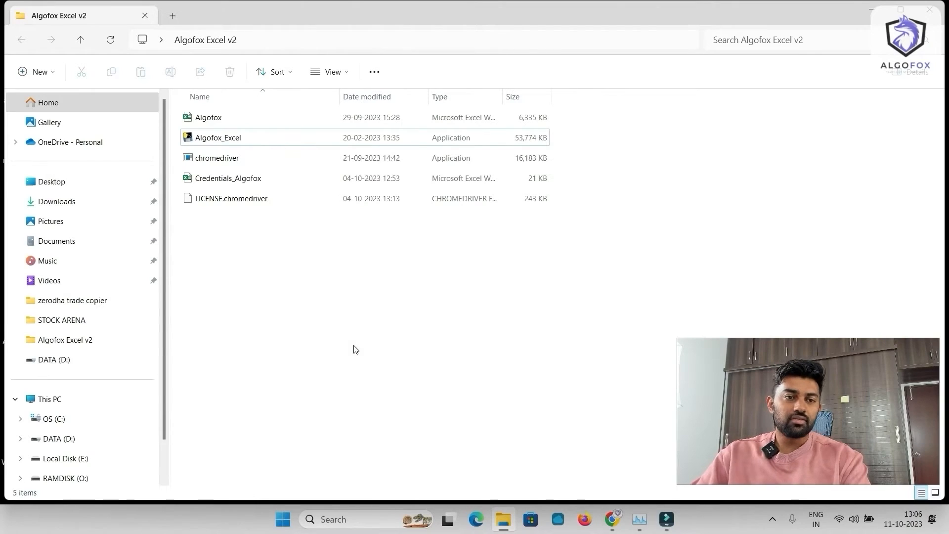
Open Algofox.xlsx from the folder and zoom in so the column headers are readable
left_click(207, 116)
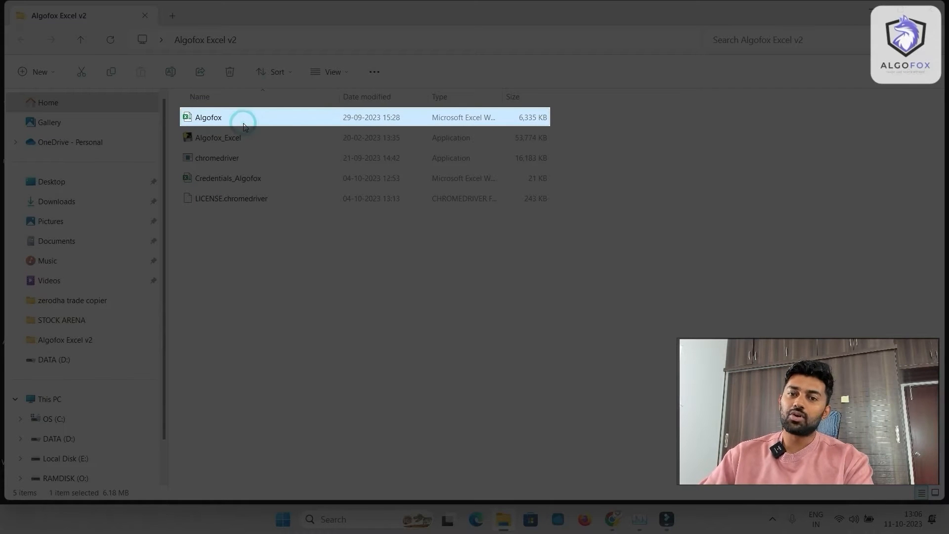
left_click(217, 138)
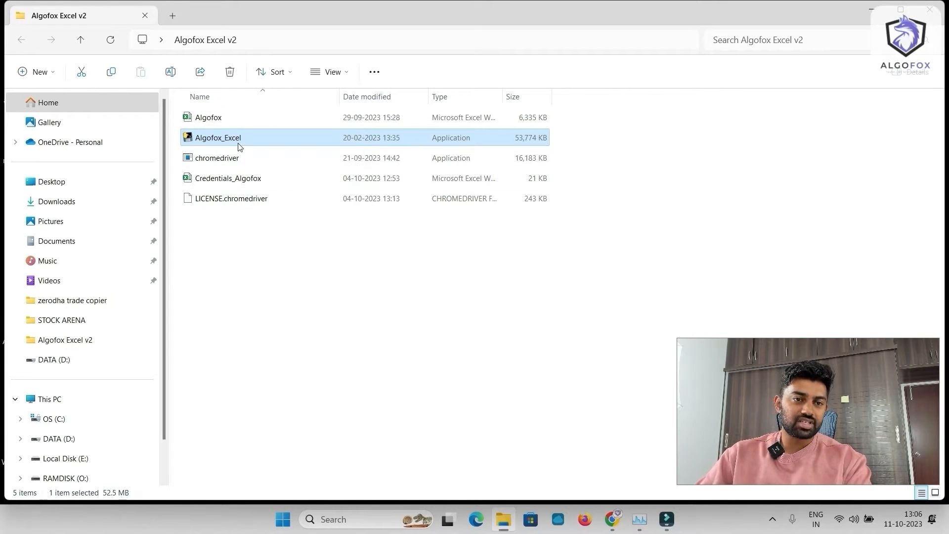
double_click(208, 117)
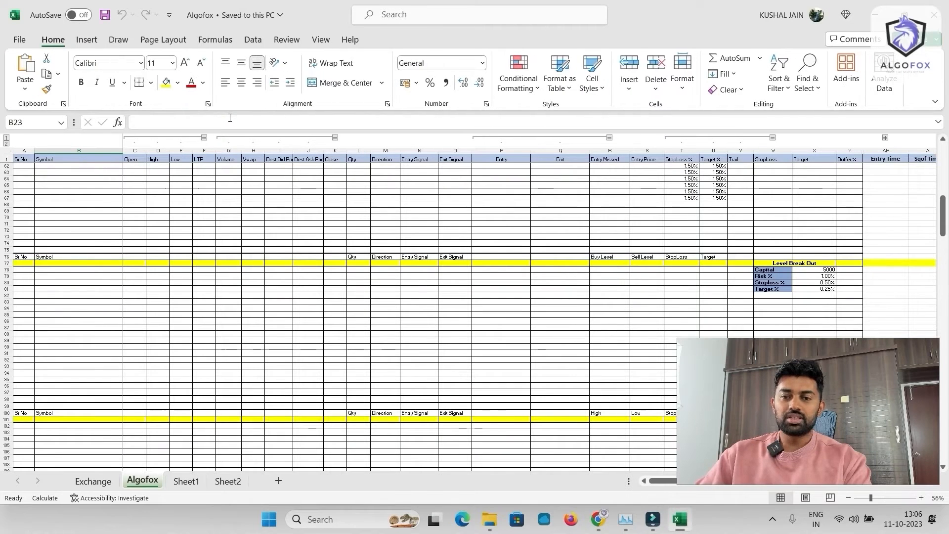
mouse_move(815, 347)
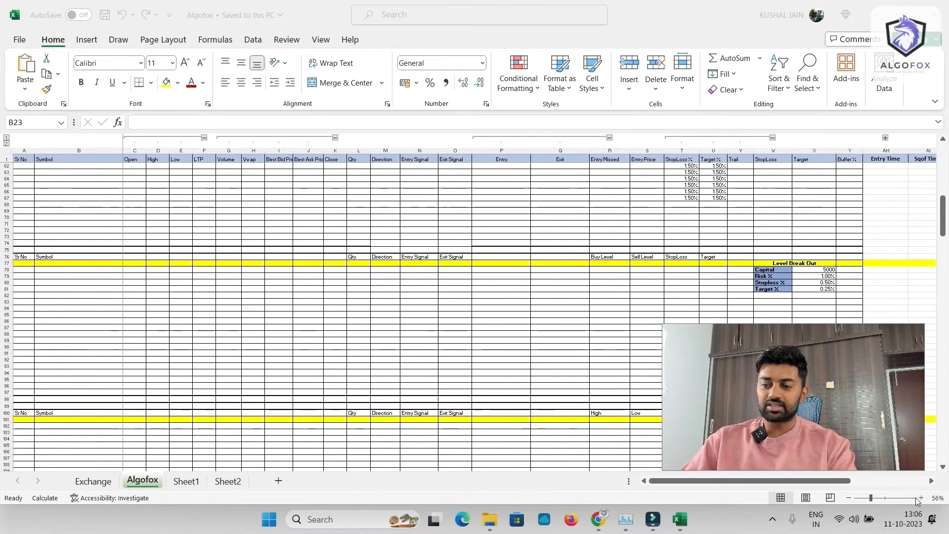
left_click(917, 502)
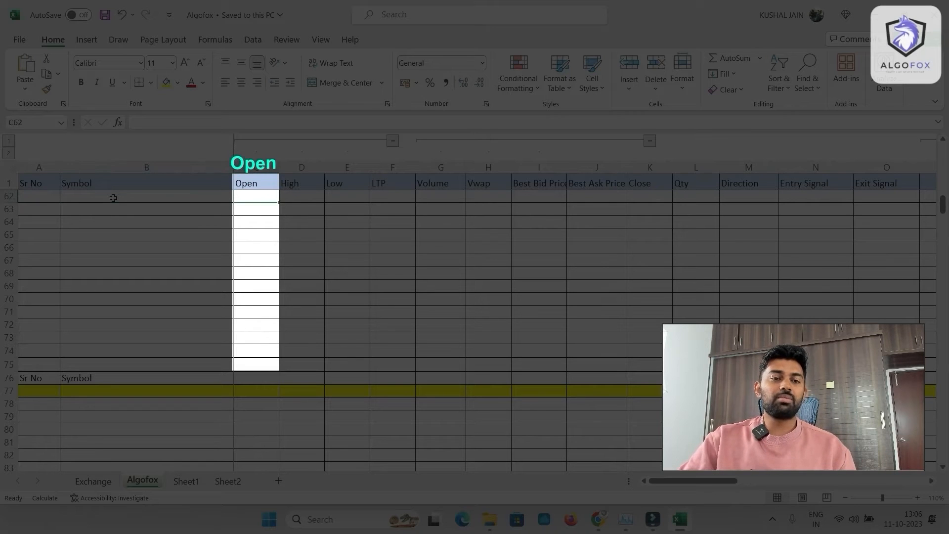
Select the first cells under Open, LTP, Volume, Best Ask Price, Close and Qty
left_click(302, 183)
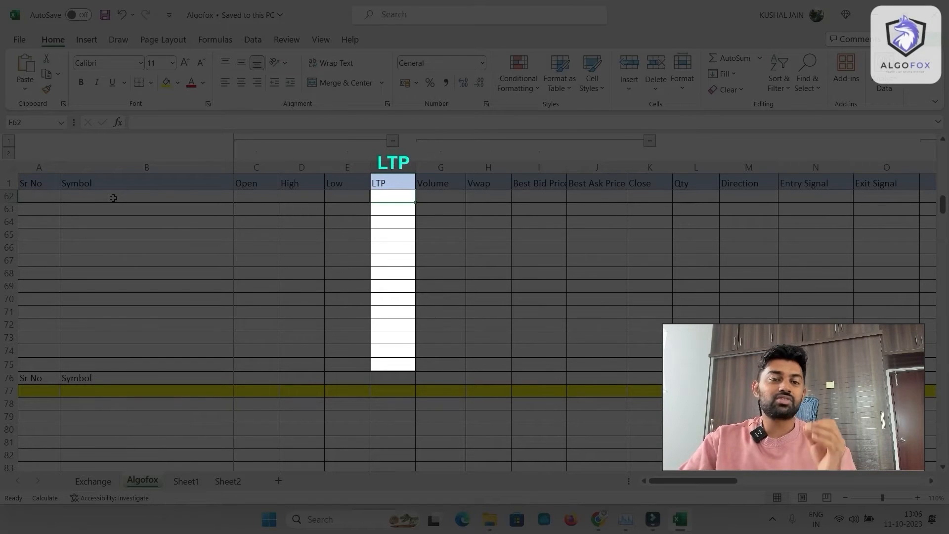
left_click(440, 197)
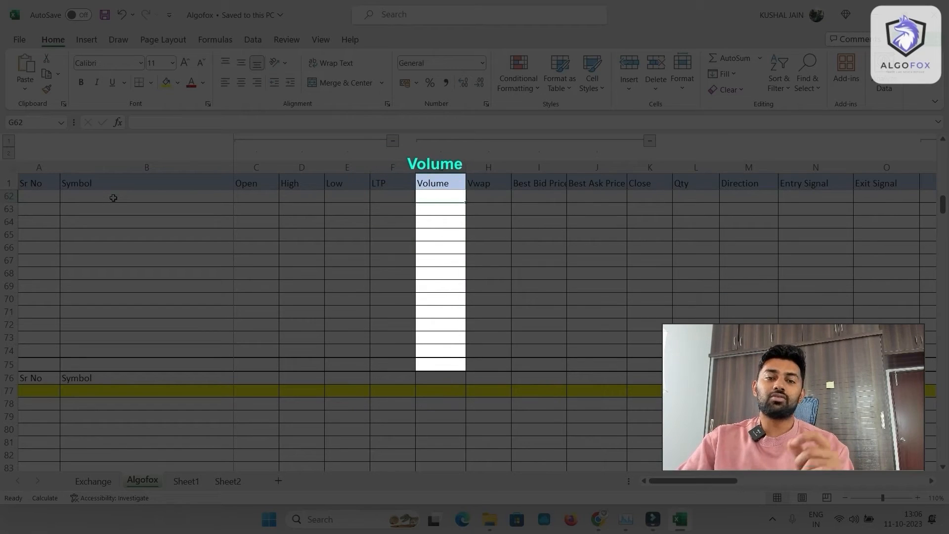
left_click(487, 196)
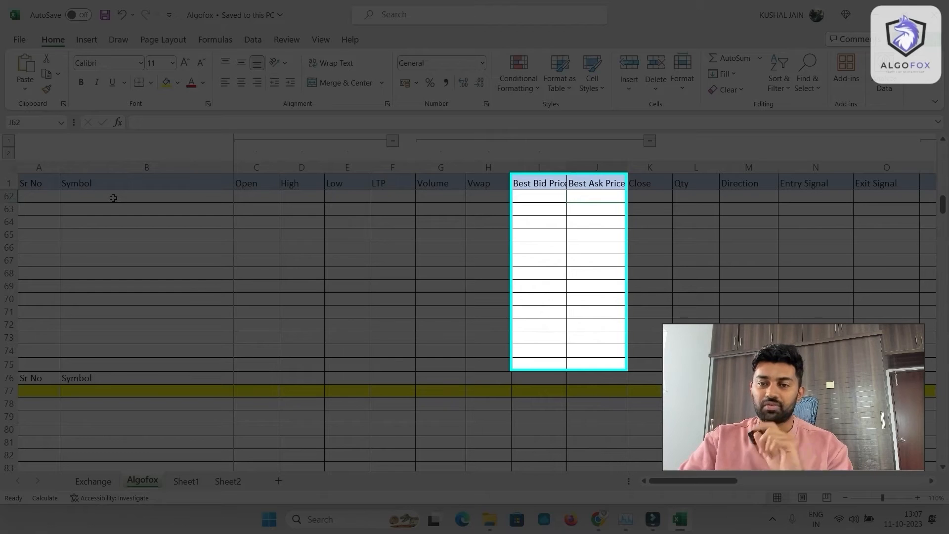
left_click(649, 183)
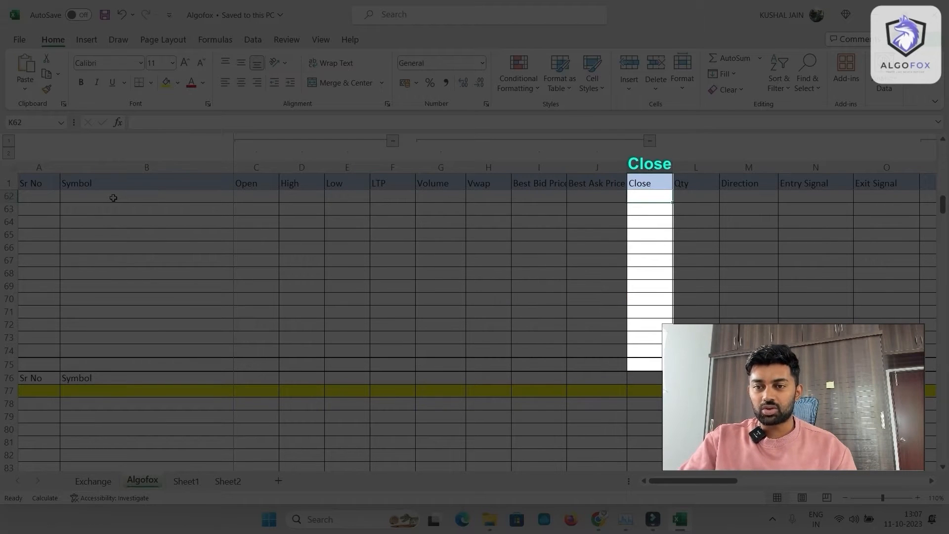
left_click(695, 209)
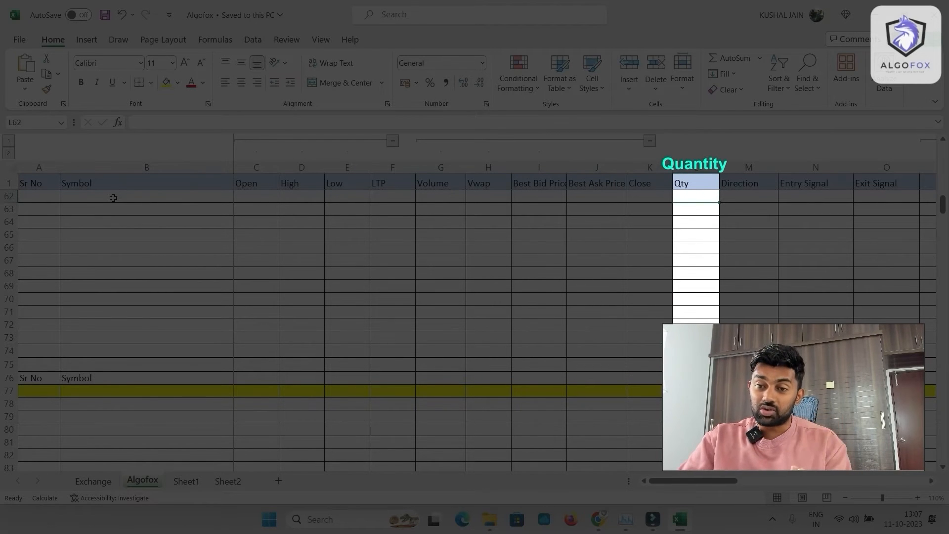
left_click(748, 198)
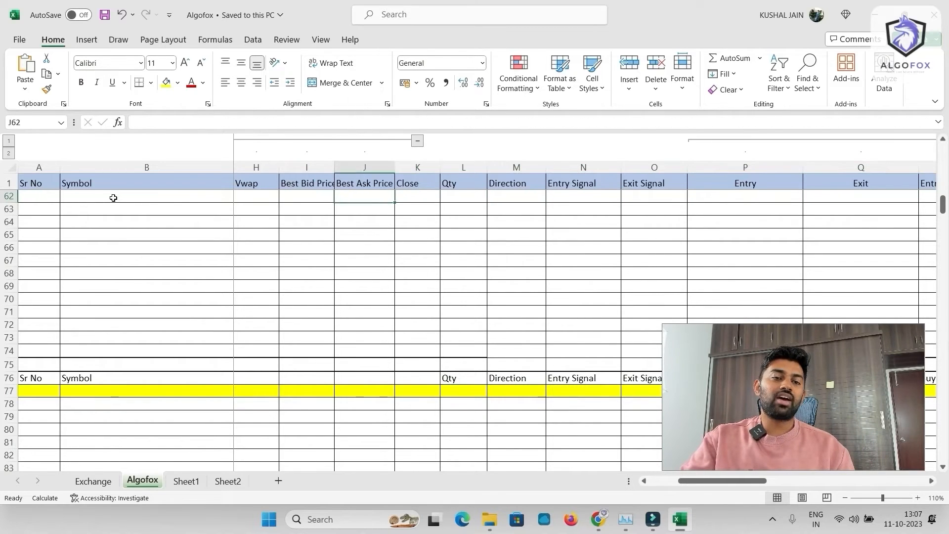
Review the Entry Time through LIMIT/MARKET order-setting columns by scrolling right
left_click(654, 195)
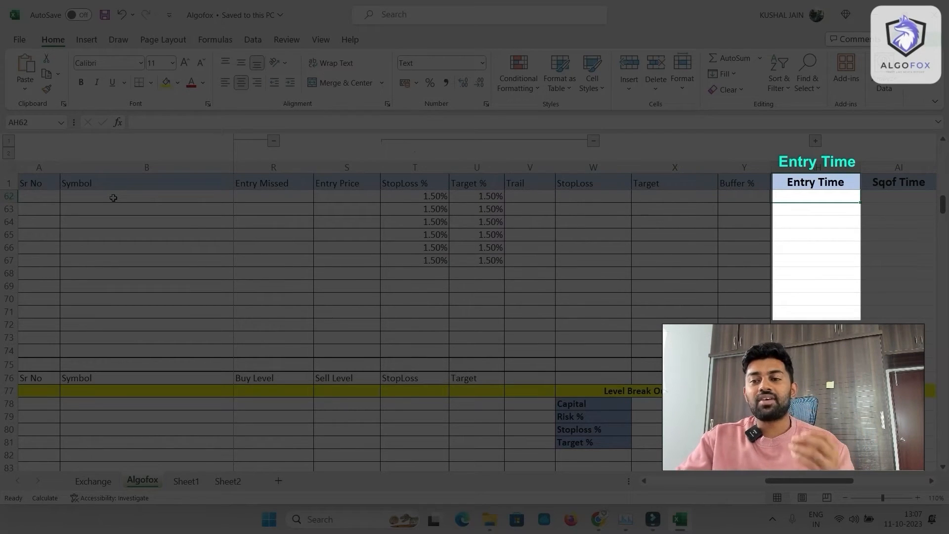
scroll("right", 3)
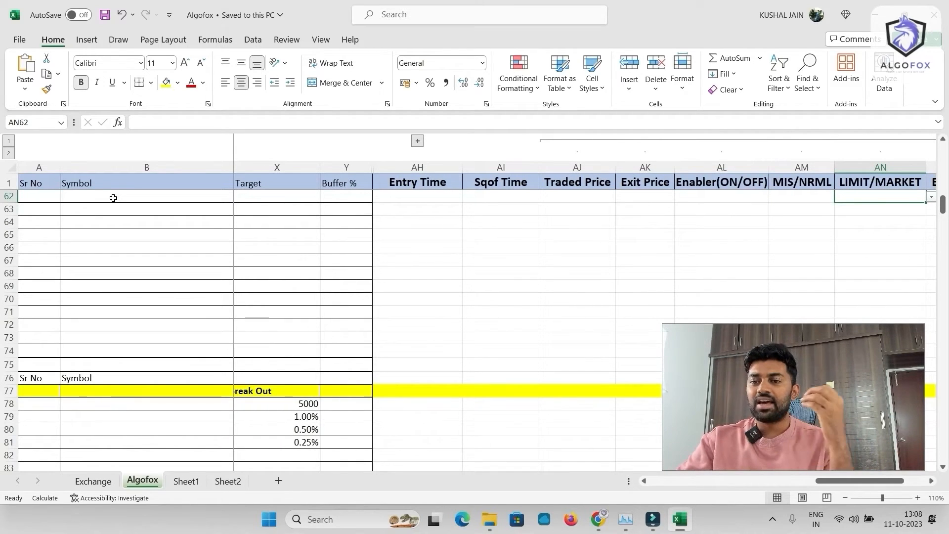
left_click(800, 195)
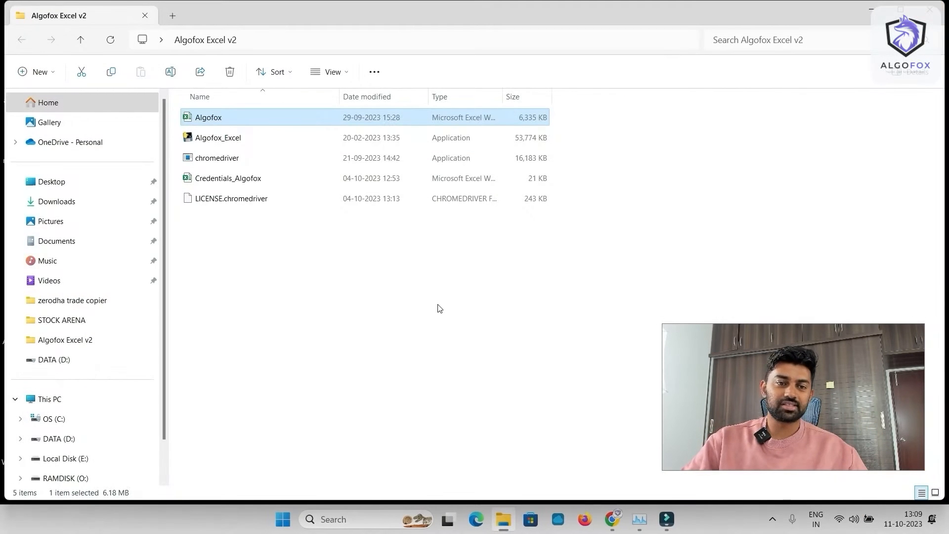
left_click(277, 263)
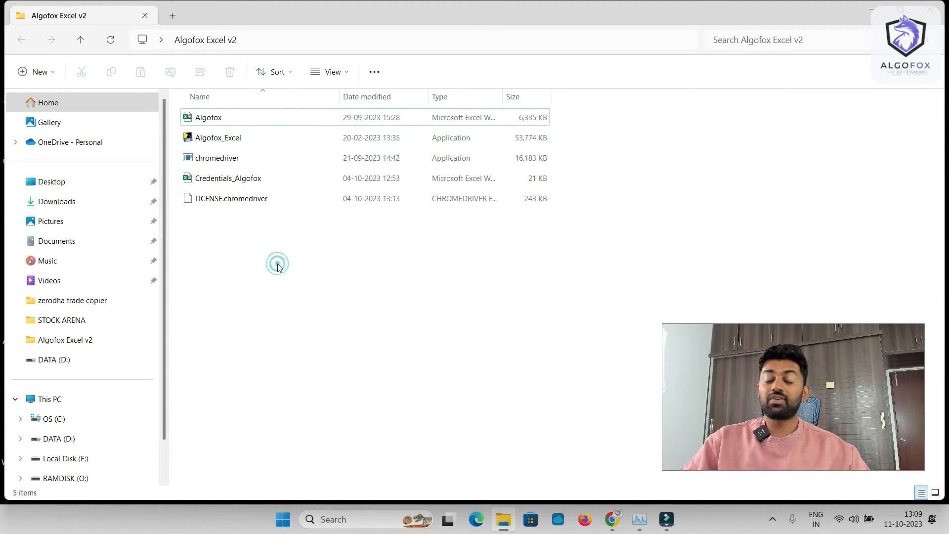
left_click(232, 198)
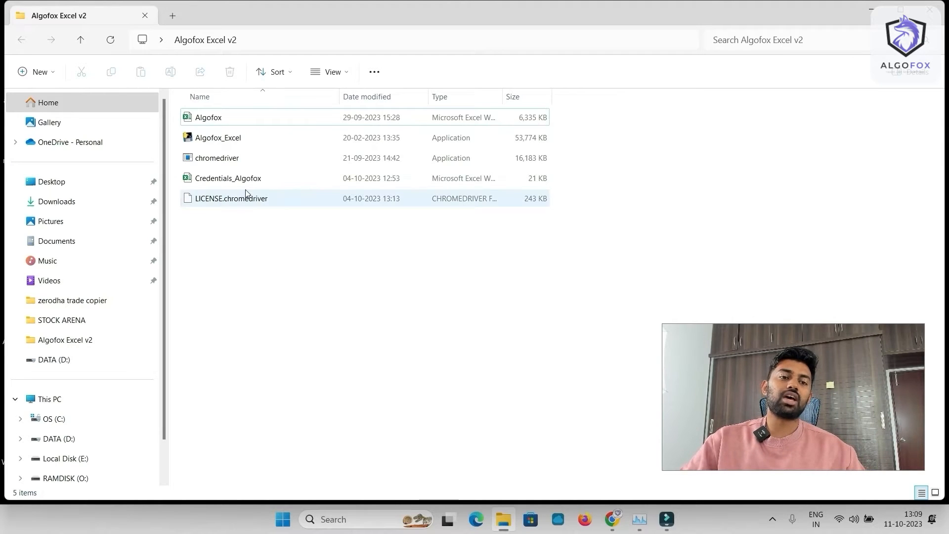
left_click(227, 177)
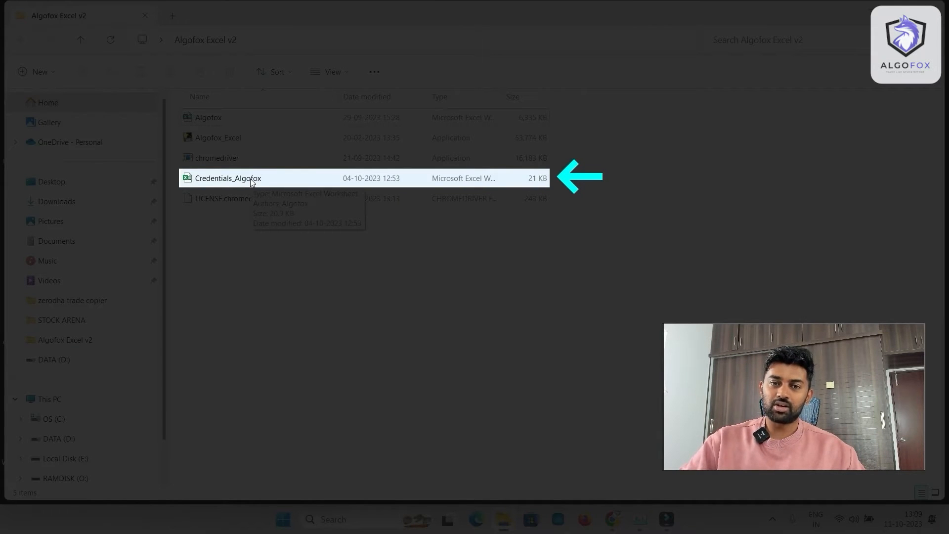
left_click(228, 178)
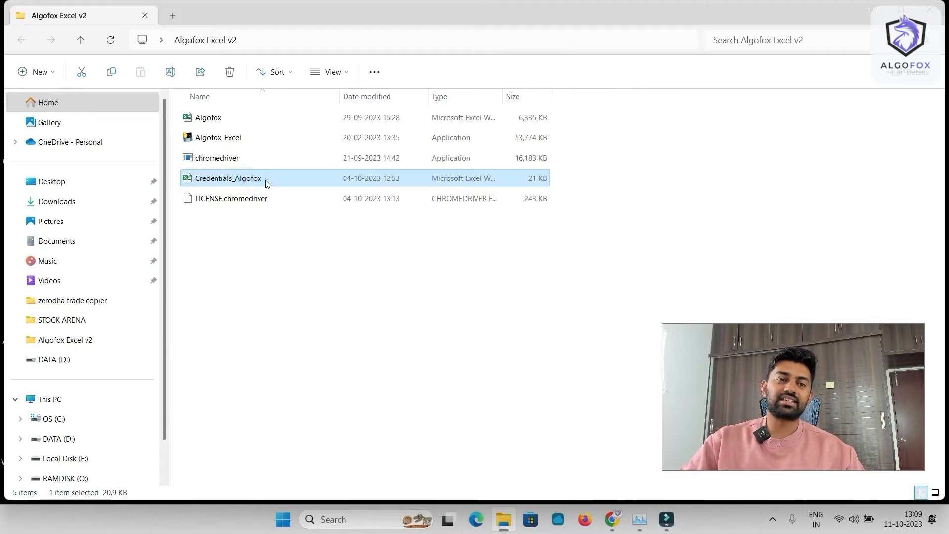
left_click(218, 137)
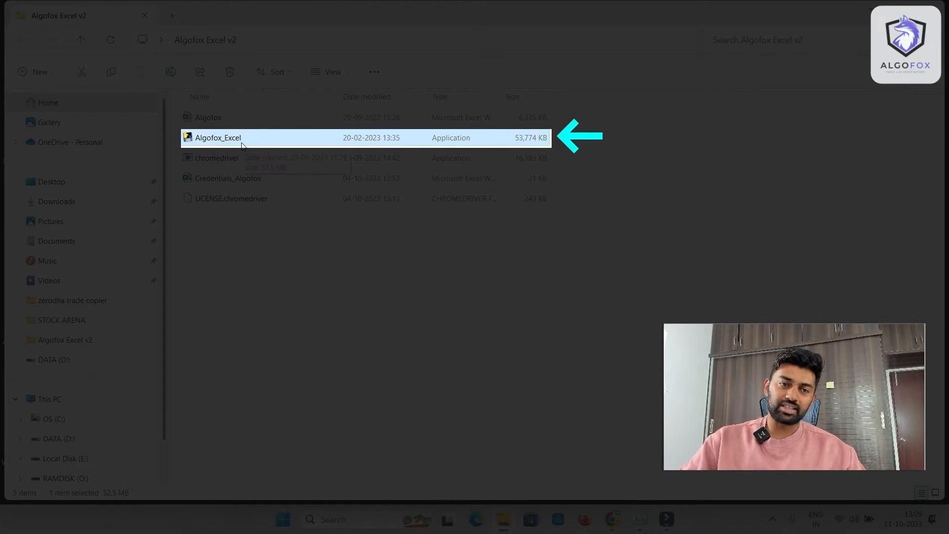
left_click(227, 178)
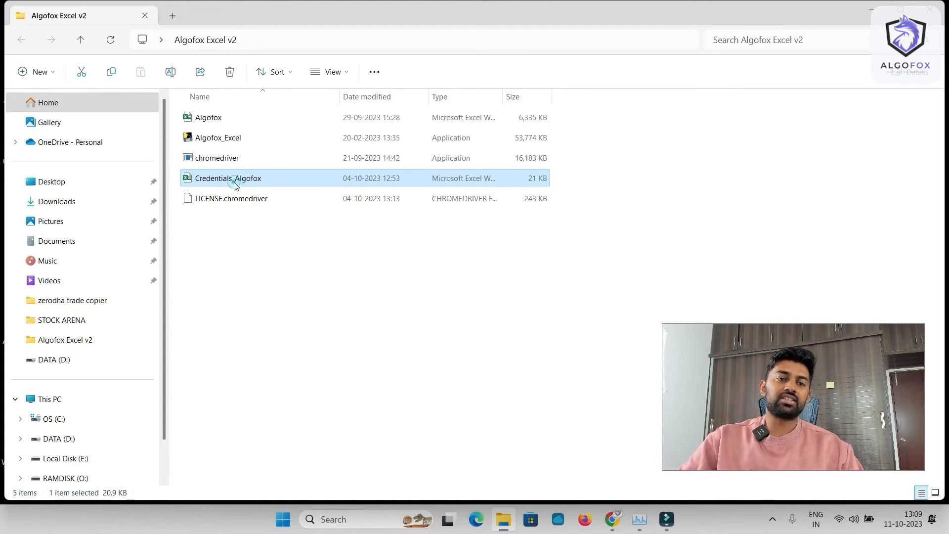
Open Credentials_Algofox.xlsx on its Credentials sheet and select the Api Secret cell
double_click(228, 178)
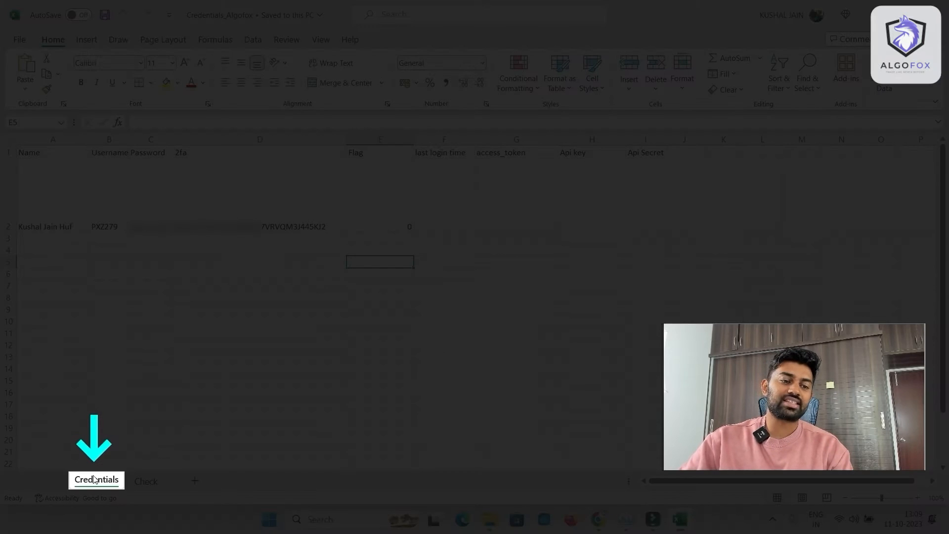
left_click(146, 481)
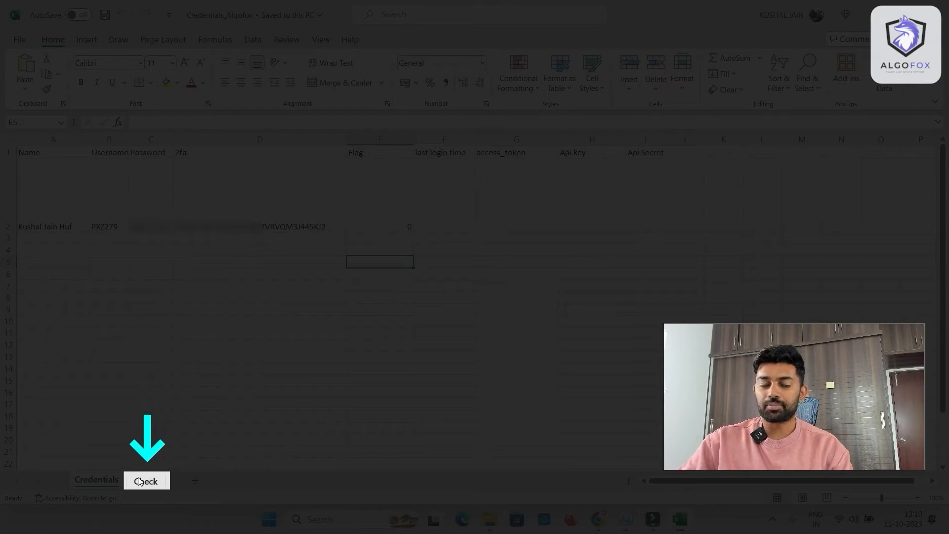
left_click(96, 480)
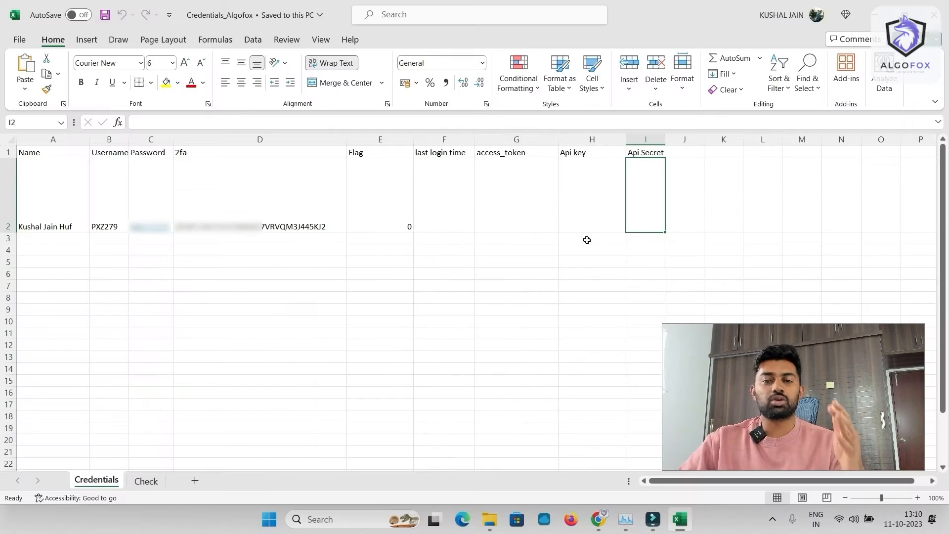
left_click(638, 208)
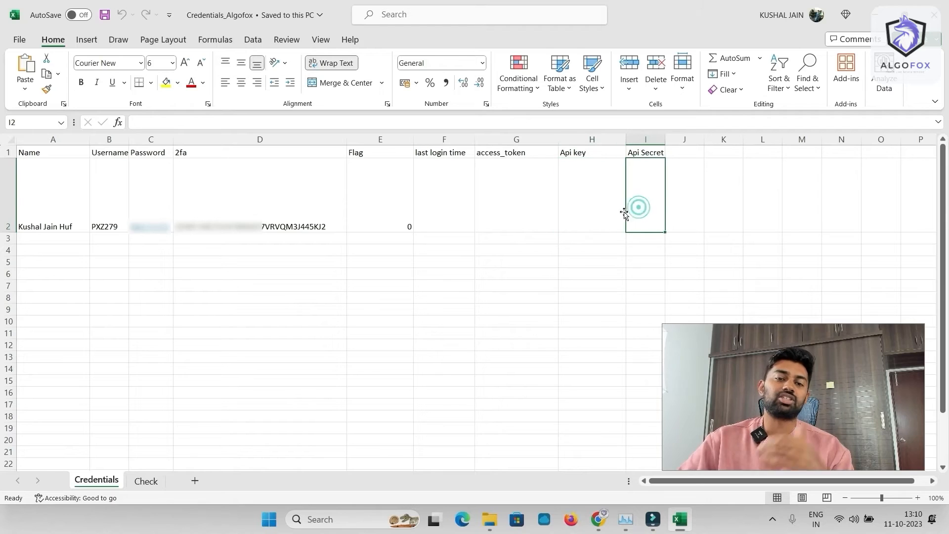
left_click(516, 206)
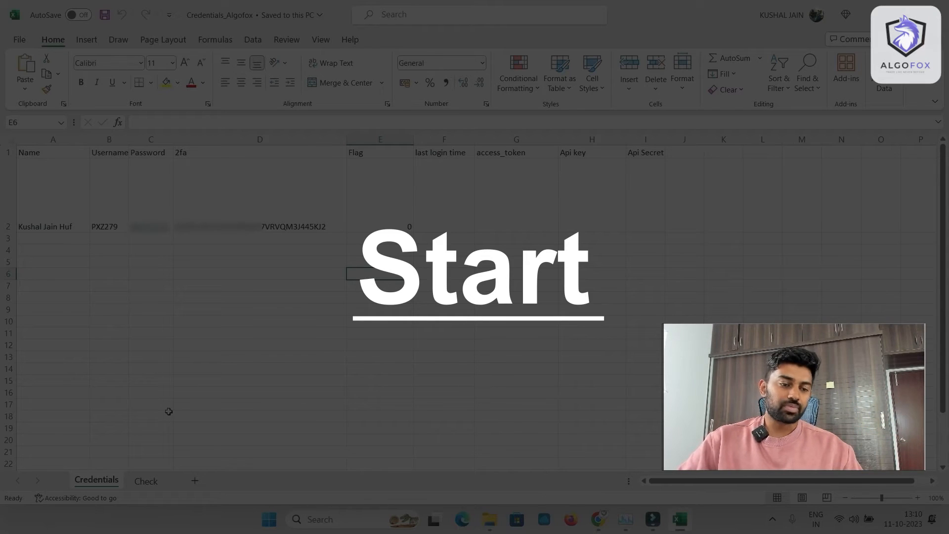
Show the Check sheet and select its Algofox id, password and user role values
left_click(145, 481)
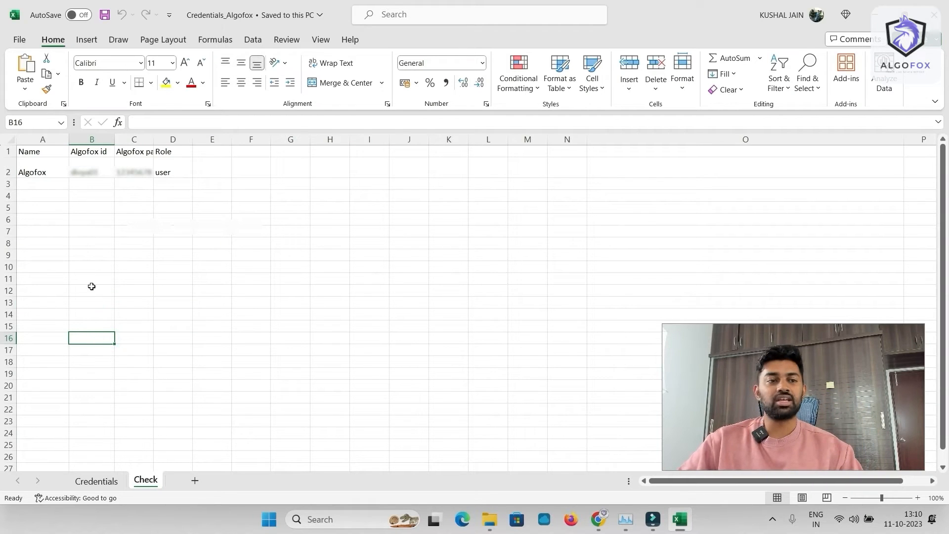
left_click(91, 172)
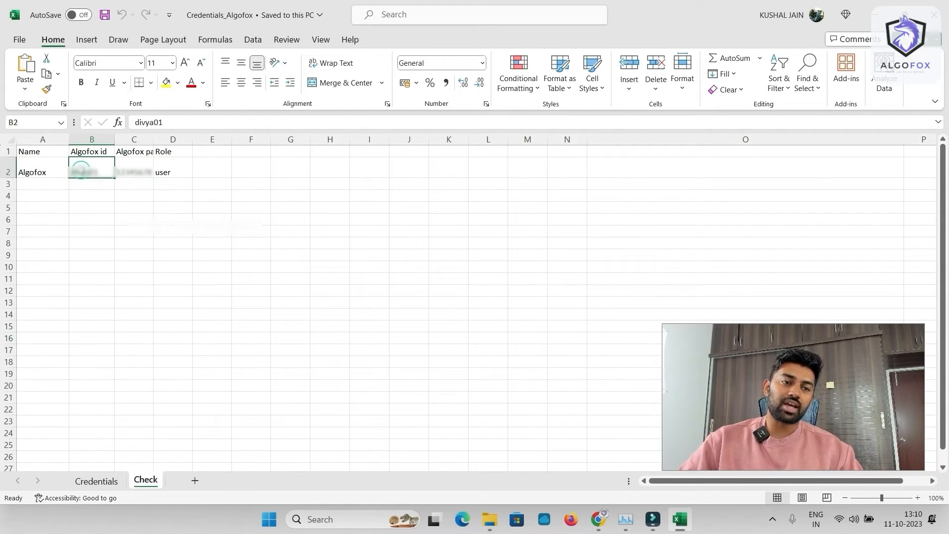
left_click(133, 172)
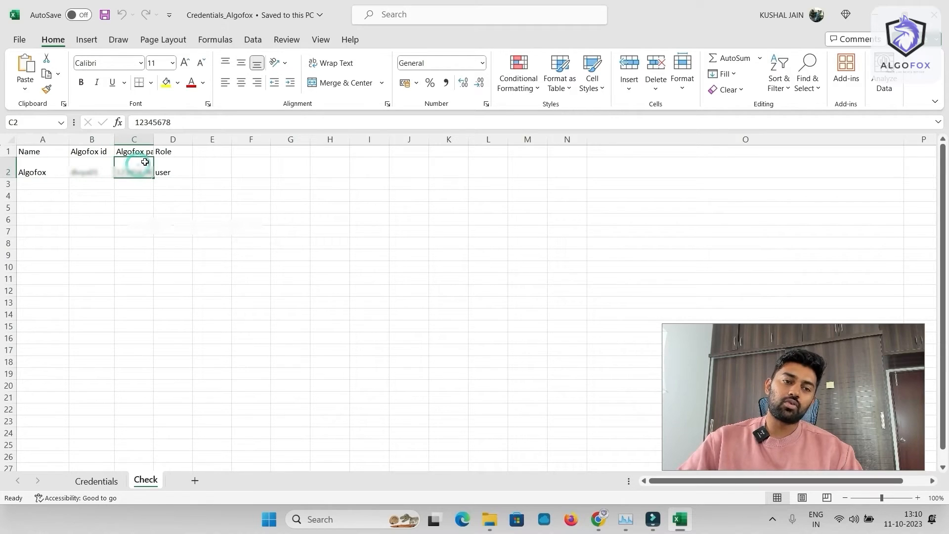
left_click(195, 172)
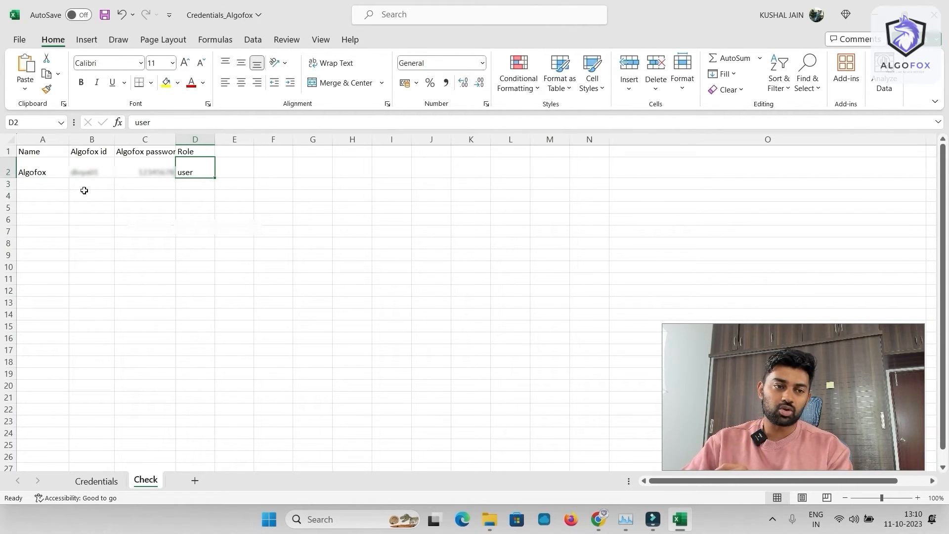
left_click(91, 172)
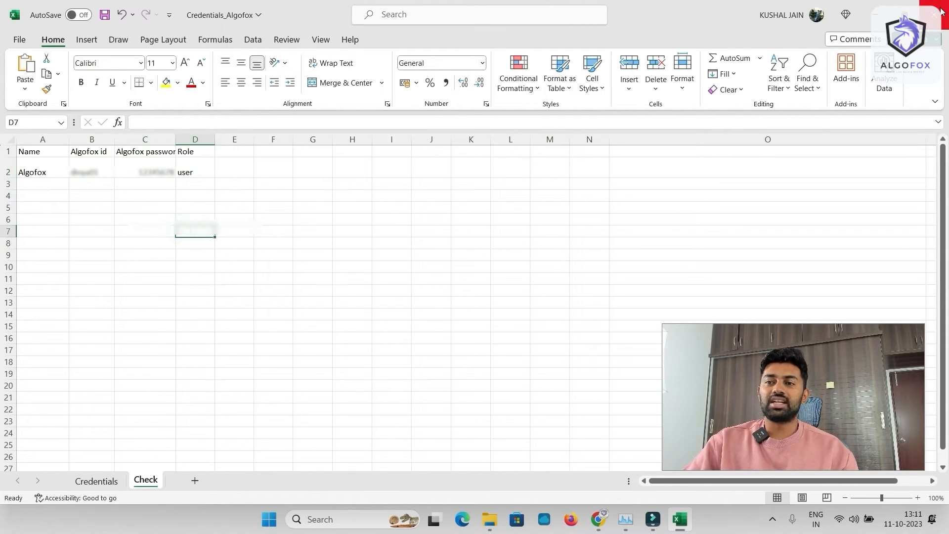
Close the credentials workbook without saving and point out the Algofox and credentials workbooks
left_click(940, 10)
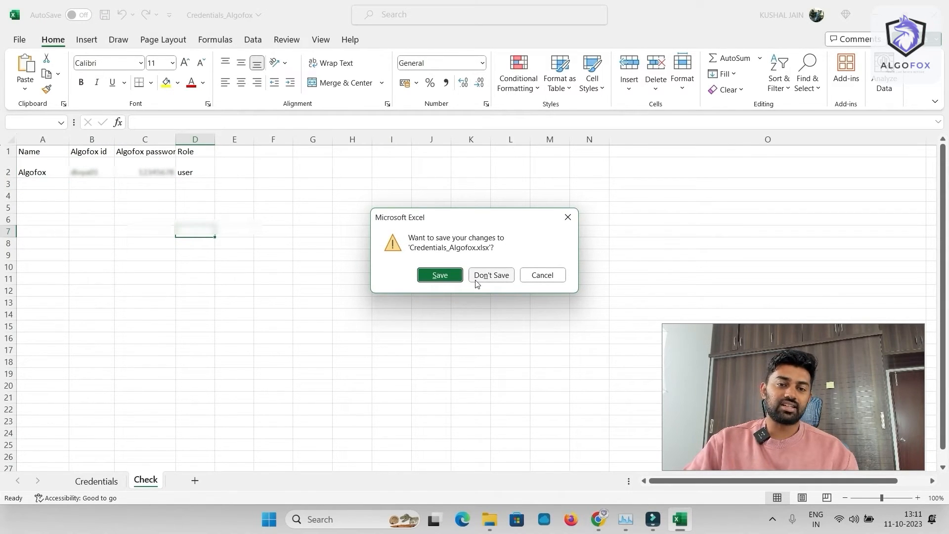
left_click(491, 275)
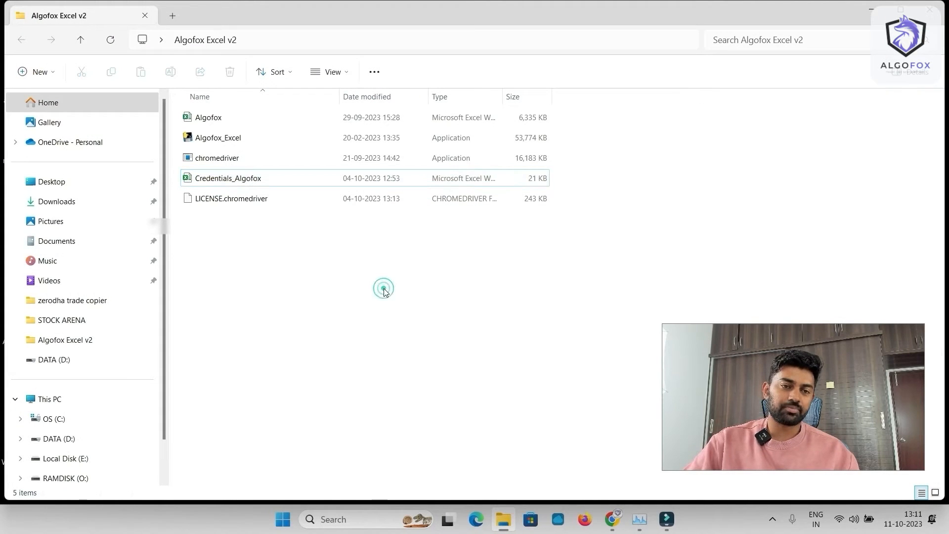
left_click(383, 288)
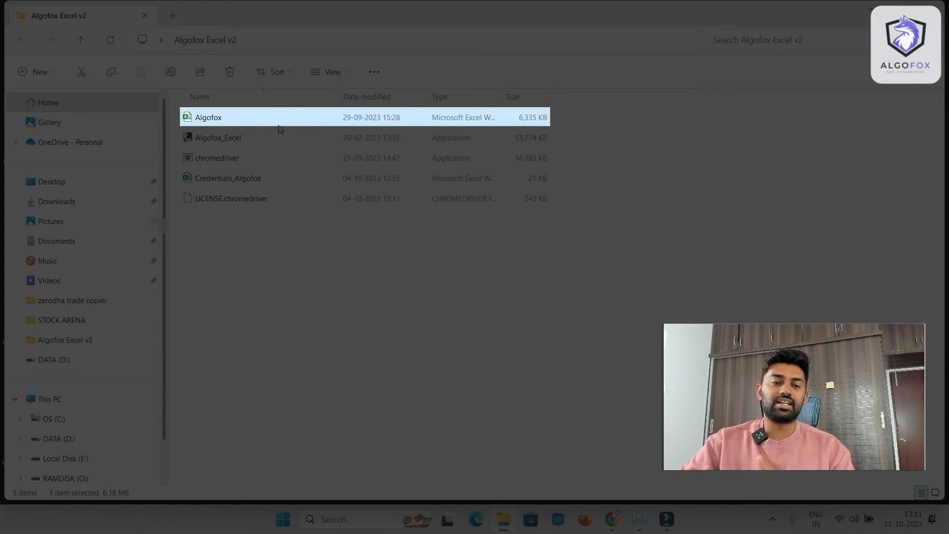
left_click(227, 177)
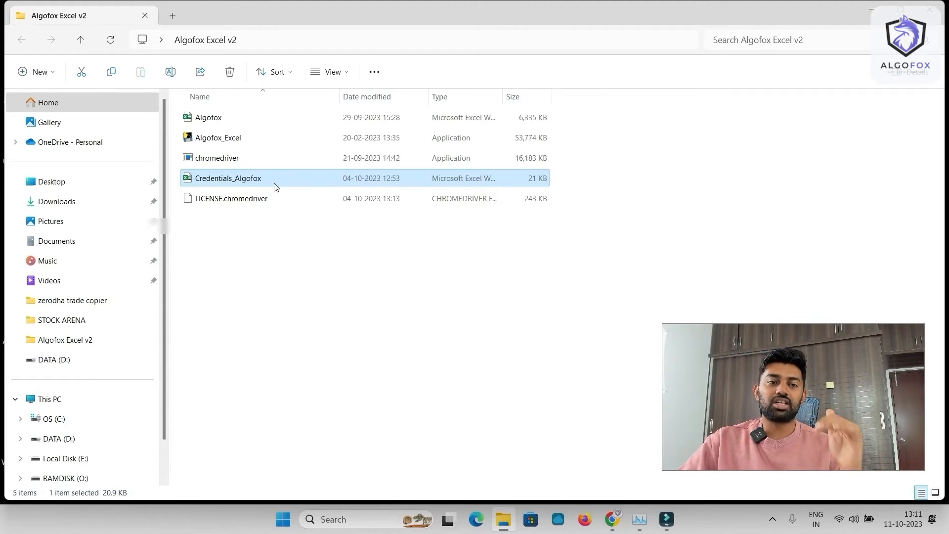
Point out Algofox_Excel, Algofox and chromedriver files, leaving Algofox_Excel selected
left_click(218, 138)
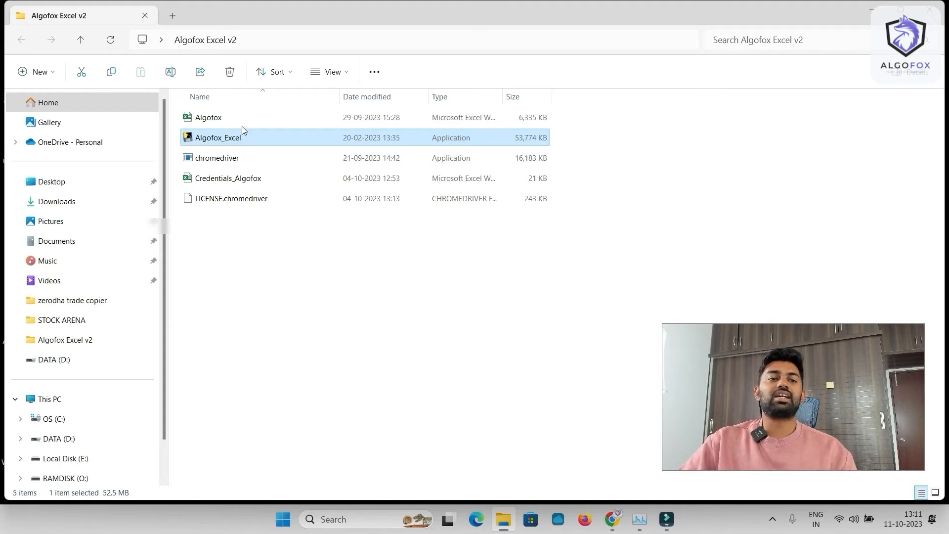
left_click(209, 117)
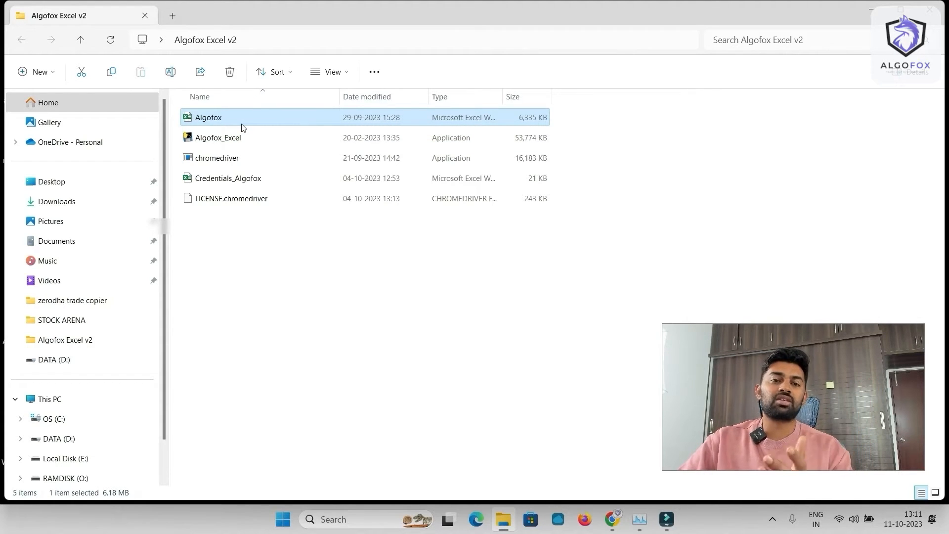
left_click(216, 157)
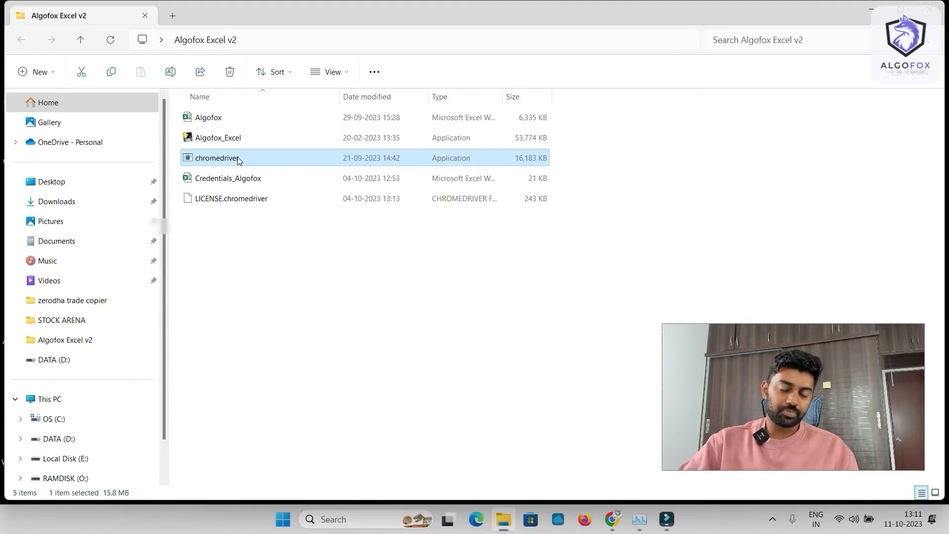
left_click(277, 239)
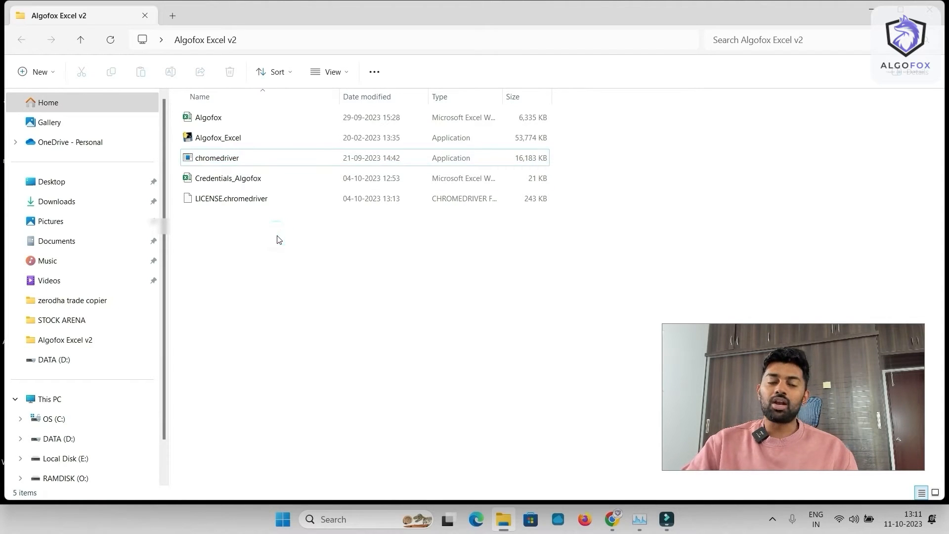
left_click(217, 137)
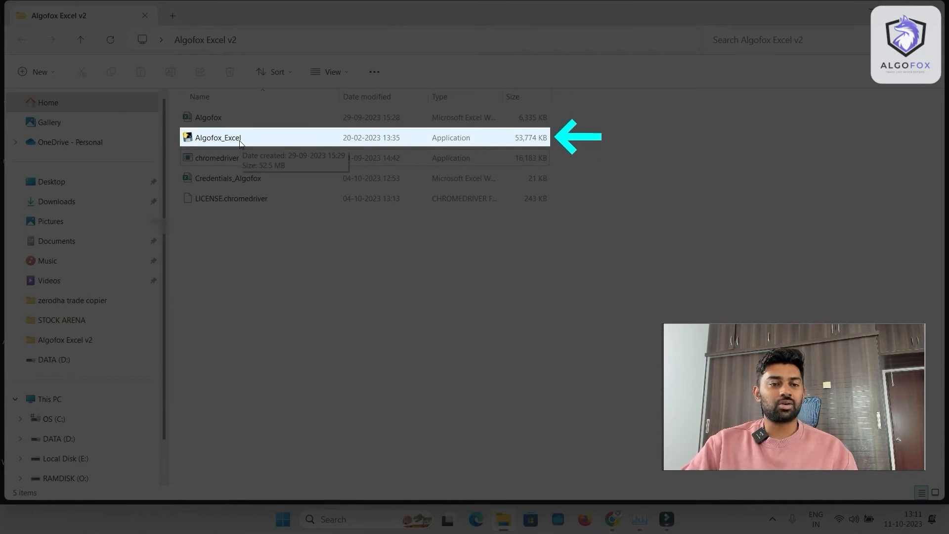
Launch Algofox_Excel.exe and maximise the Algofox workbook it opens after login
double_click(216, 137)
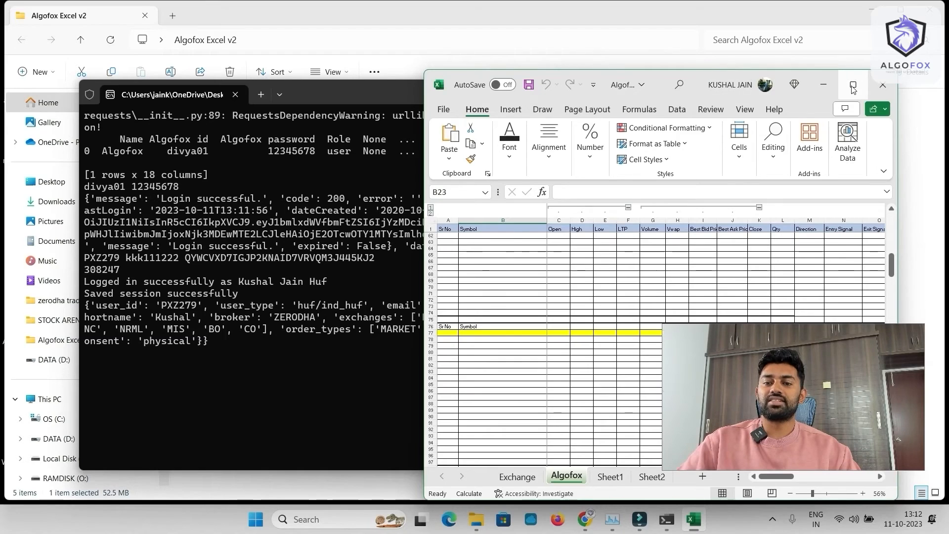
left_click(851, 85)
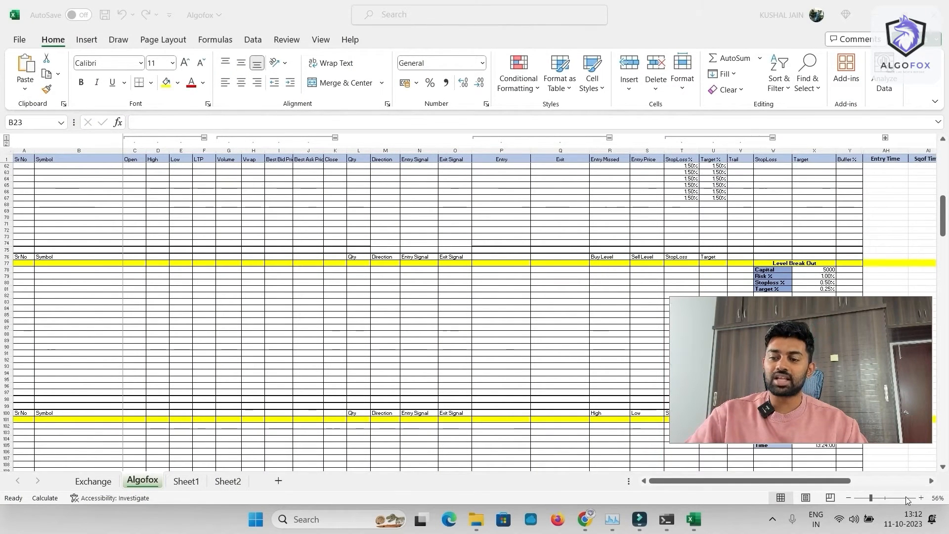
Enter NSE:DLF and NSE:SBIN in the first empty symbol rows so live quotes fill in
left_click(920, 497)
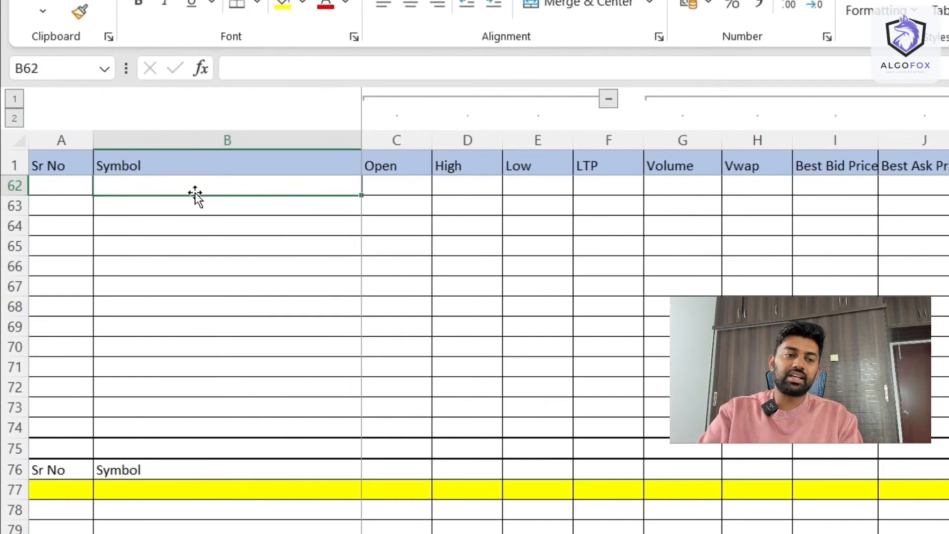
type("N")
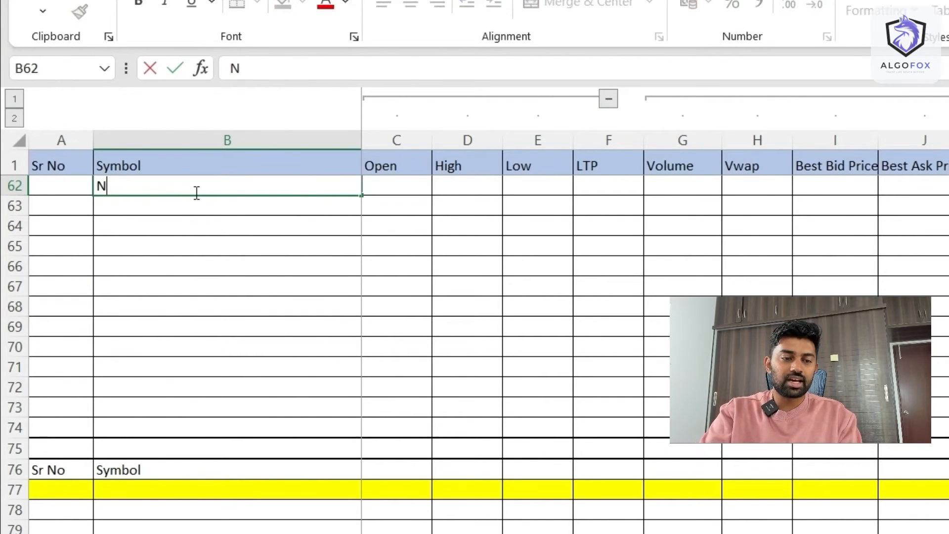
type("SE")
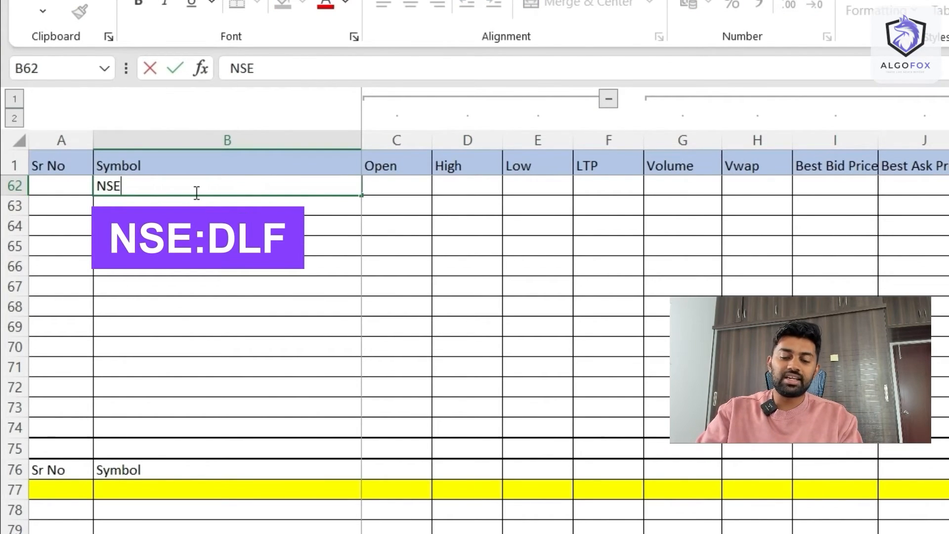
type(":DLF")
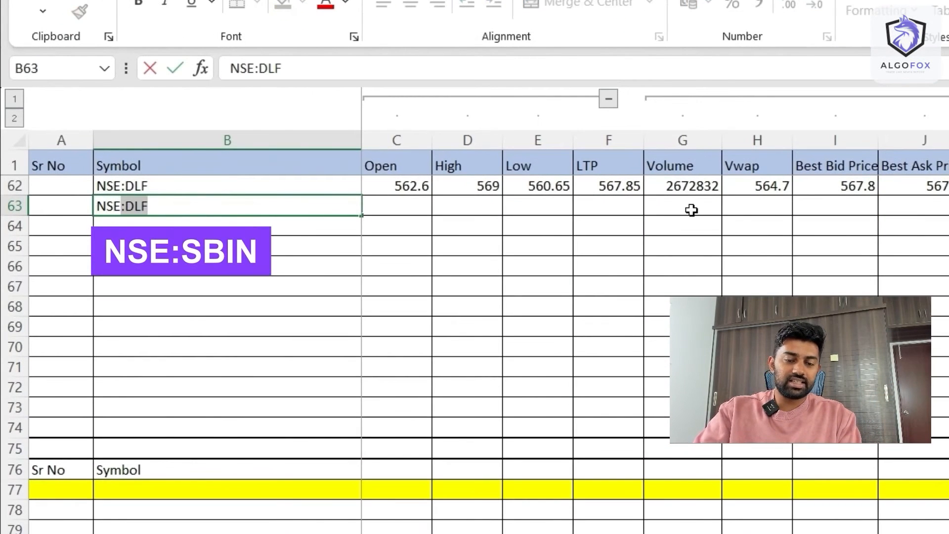
type("NSE:SBIN")
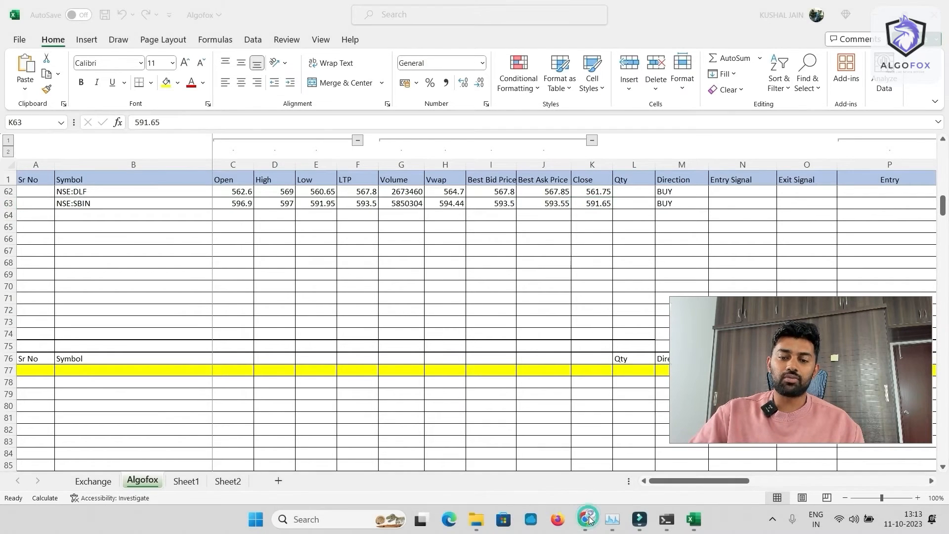
Check My Watchlist in the Algofox web app in Chrome, then return to Excel's Sheet1
left_click(583, 519)
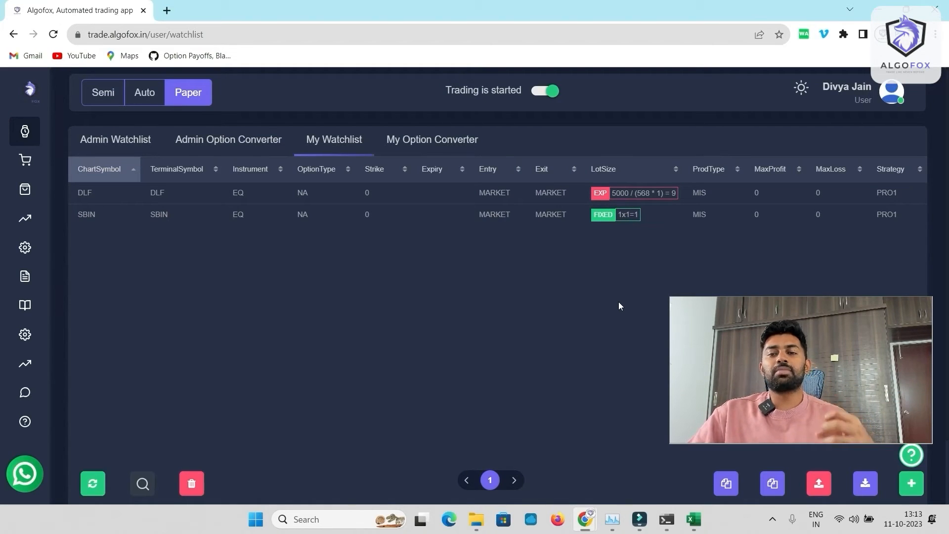
left_click(692, 519)
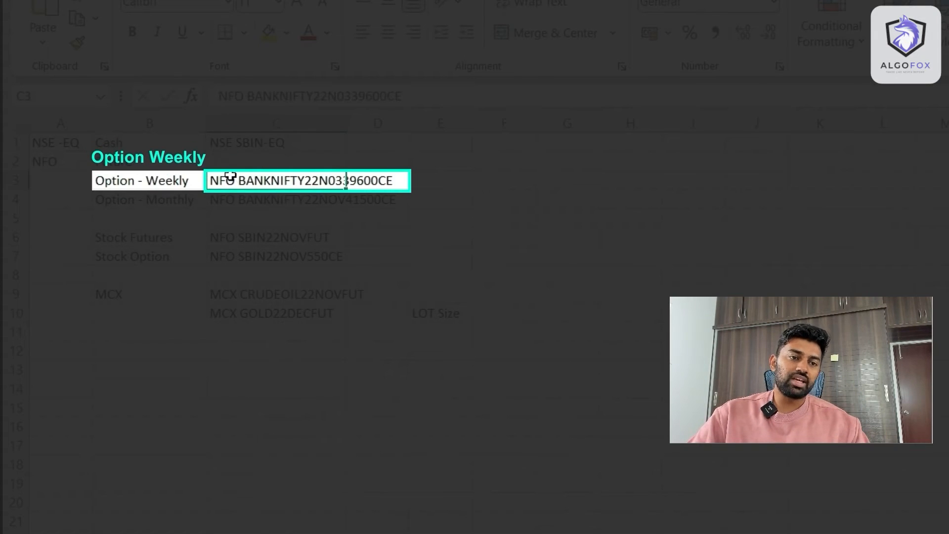
Inspect the monthly option and stock futures symbol formats, then show the Sheet2 options analysis
left_click(274, 236)
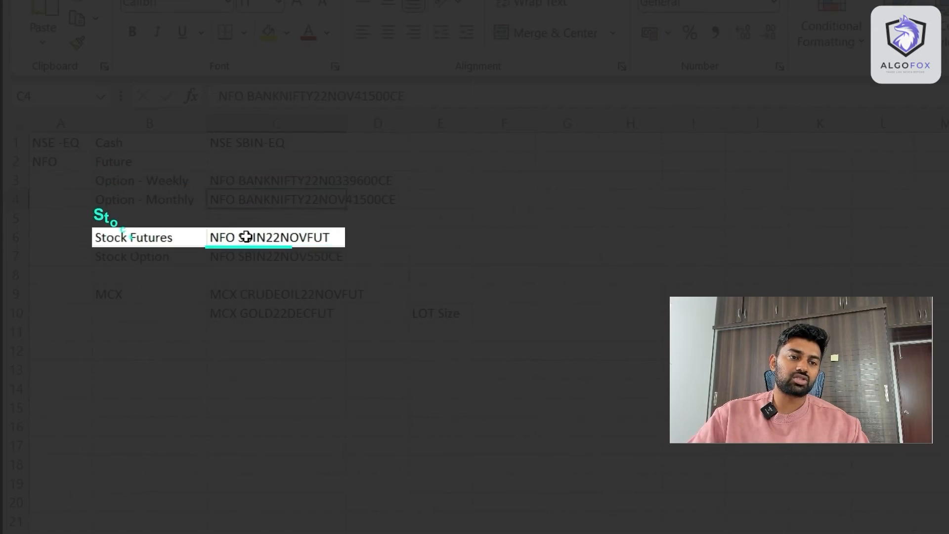
left_click(276, 255)
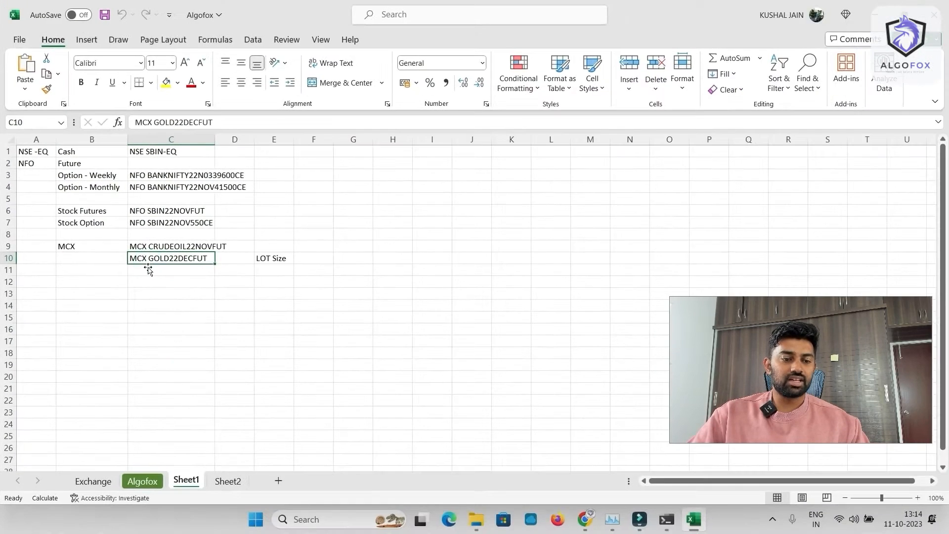
left_click(228, 481)
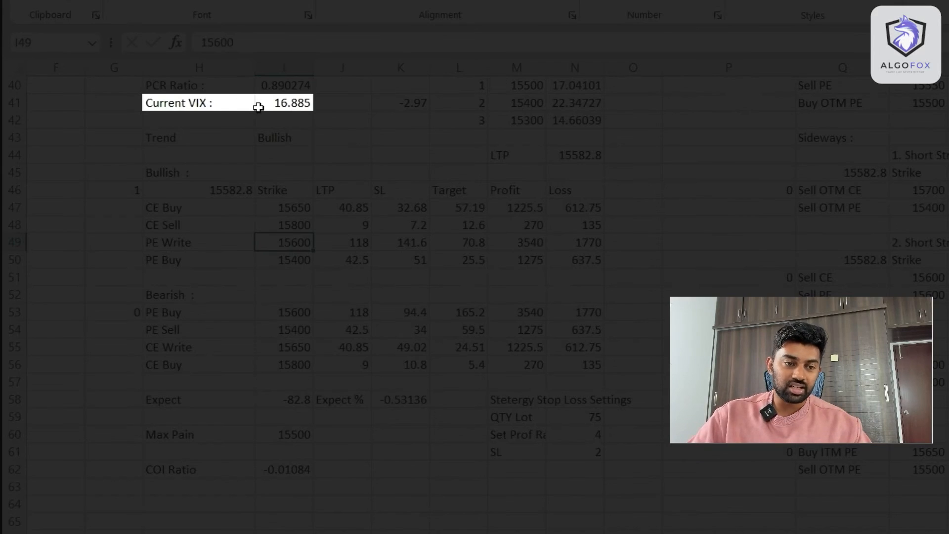
mouse_move(296, 434)
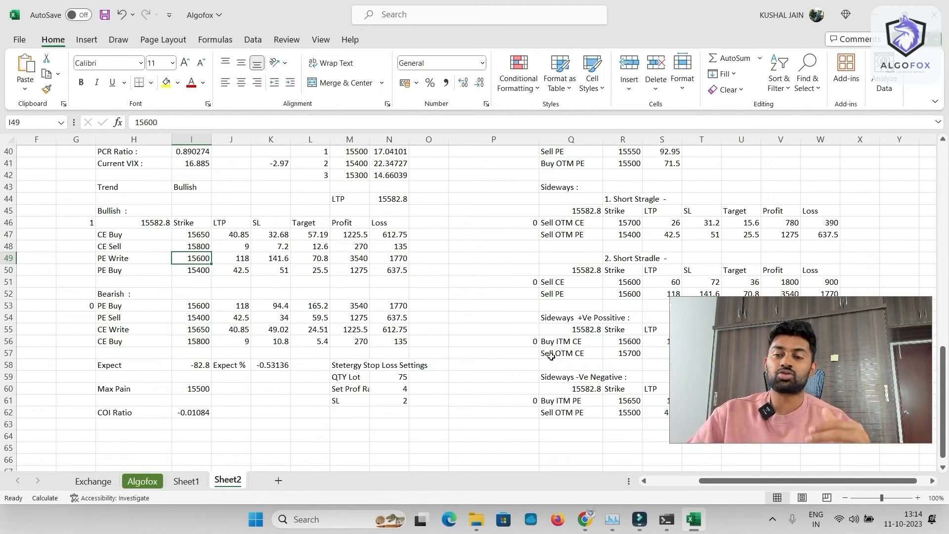
mouse_move(506, 332)
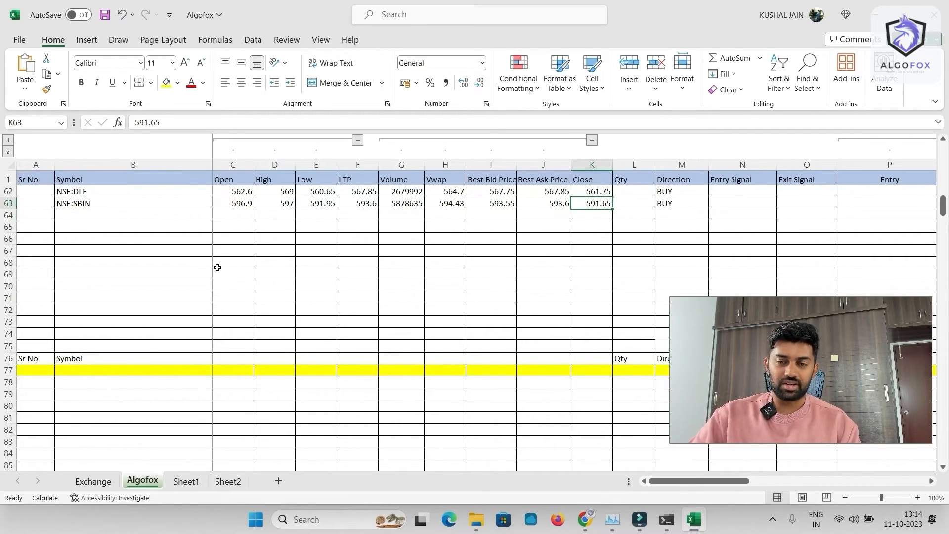
Set DLF's quantity to 1, view its direction formula and set its entry signal to TRUE
left_click(633, 191)
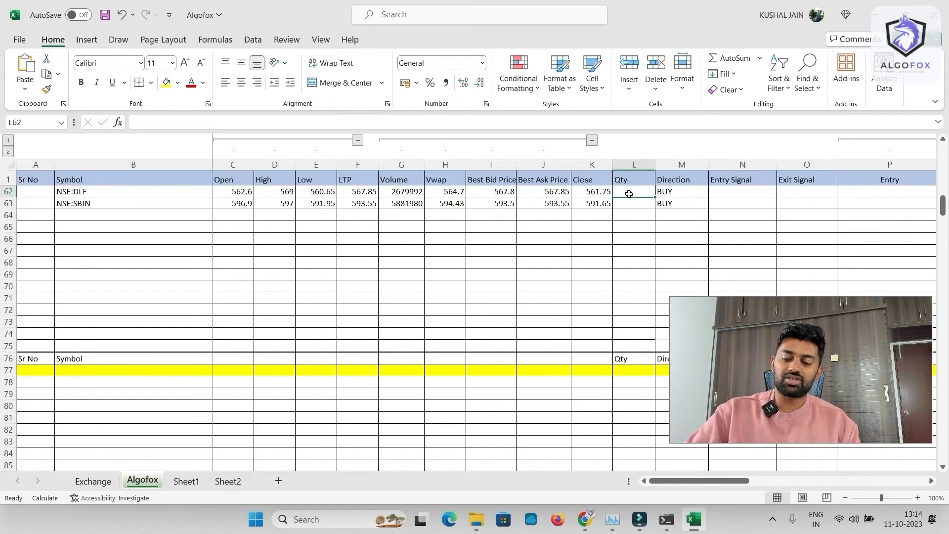
type("1")
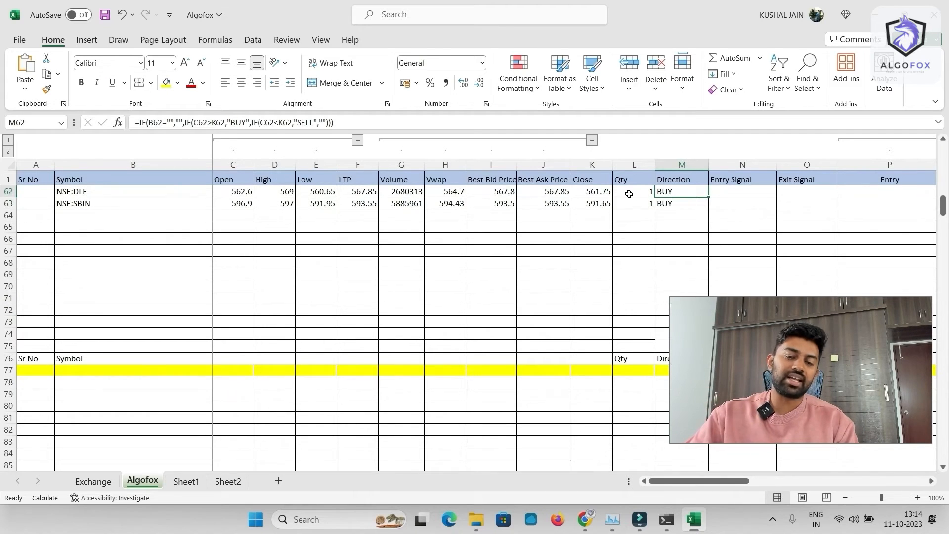
mouse_move(584, 524)
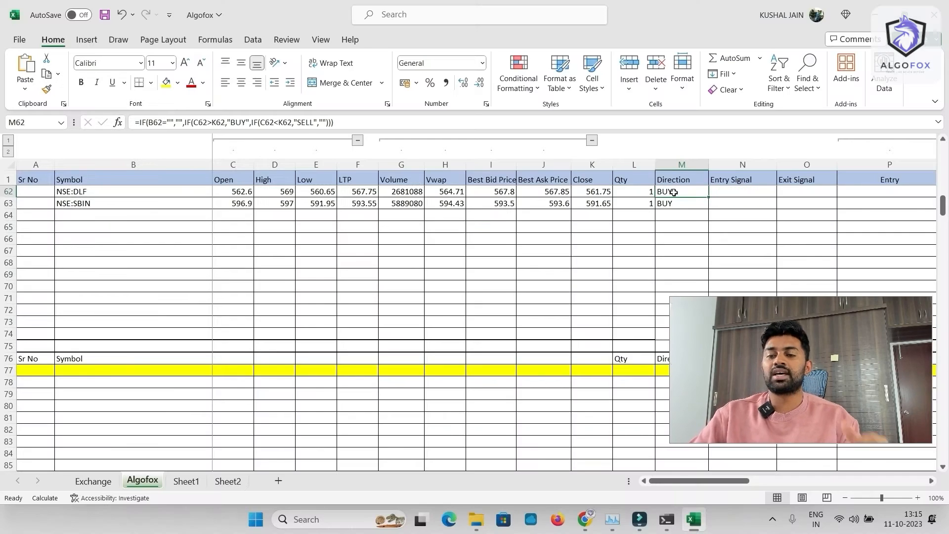
double_click(680, 190)
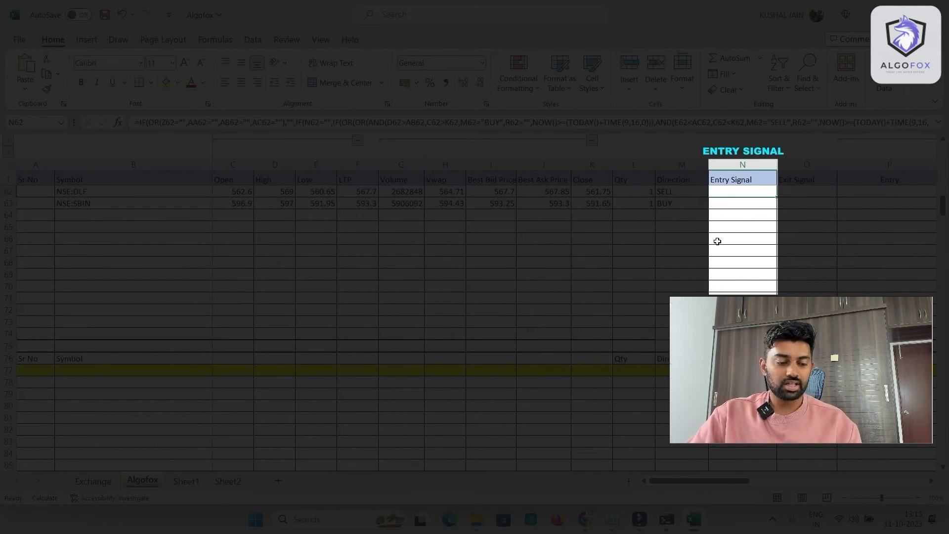
type("TRUE")
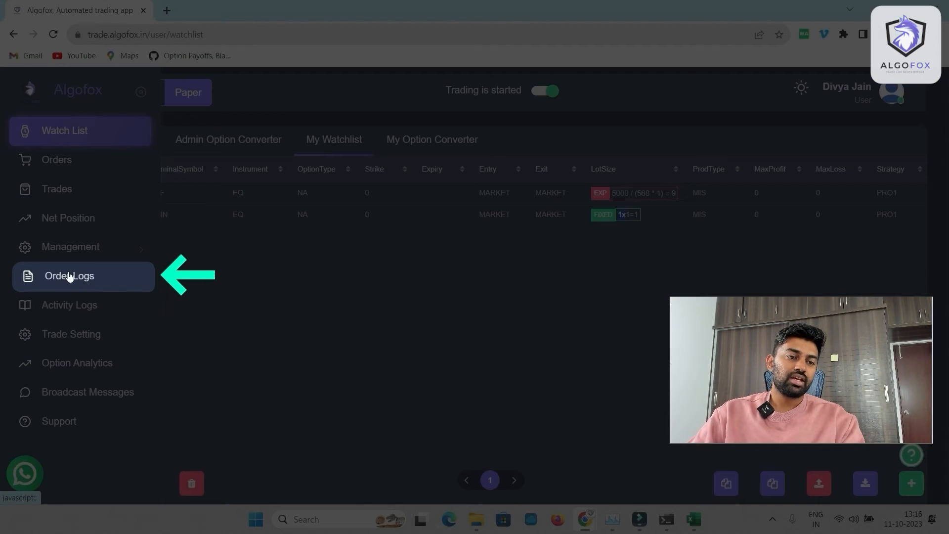
View the empty Net Position page with 4.90 realized profit, hopping between the workbook and Algofox
left_click(68, 276)
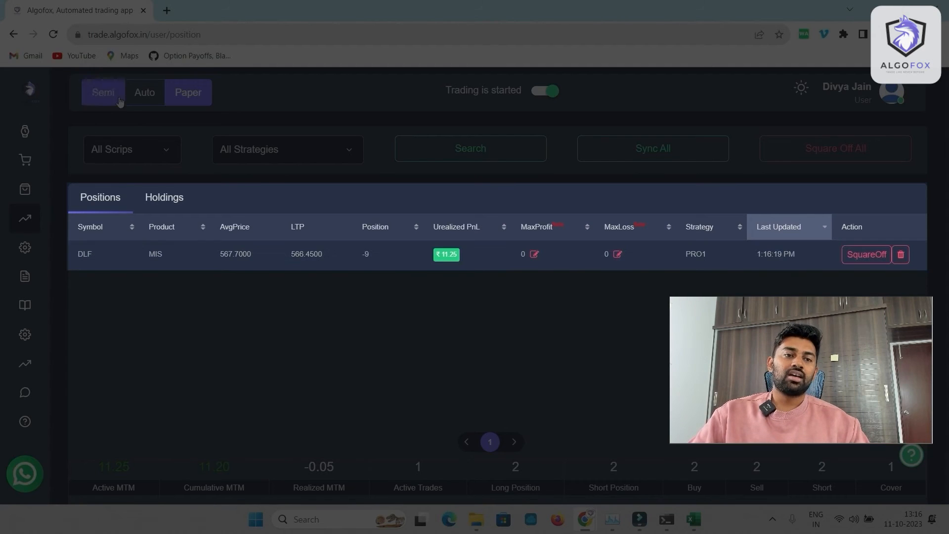
left_click(188, 92)
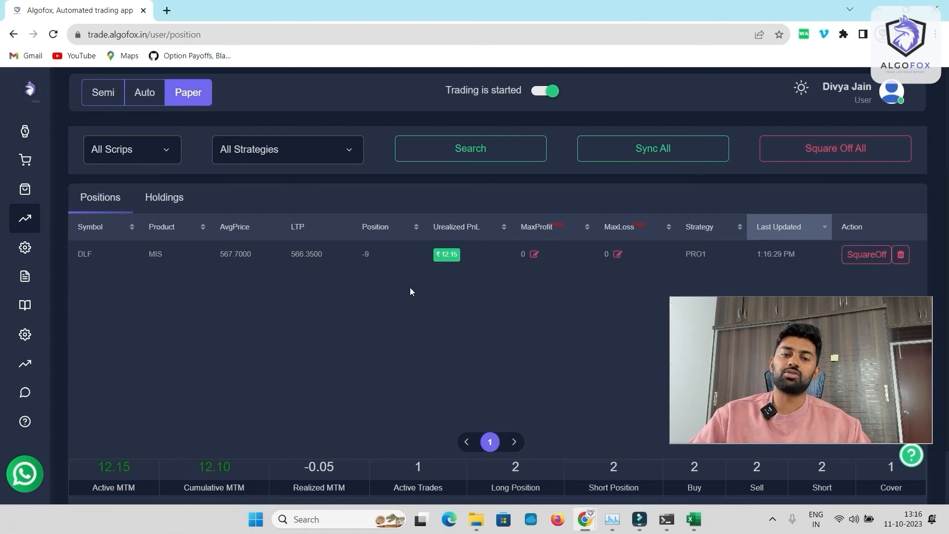
left_click(692, 519)
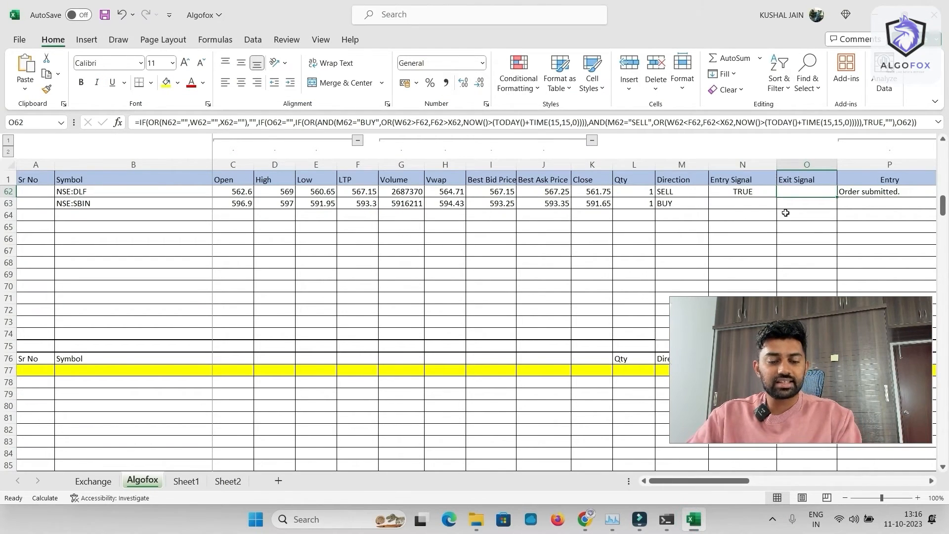
type("TRUE")
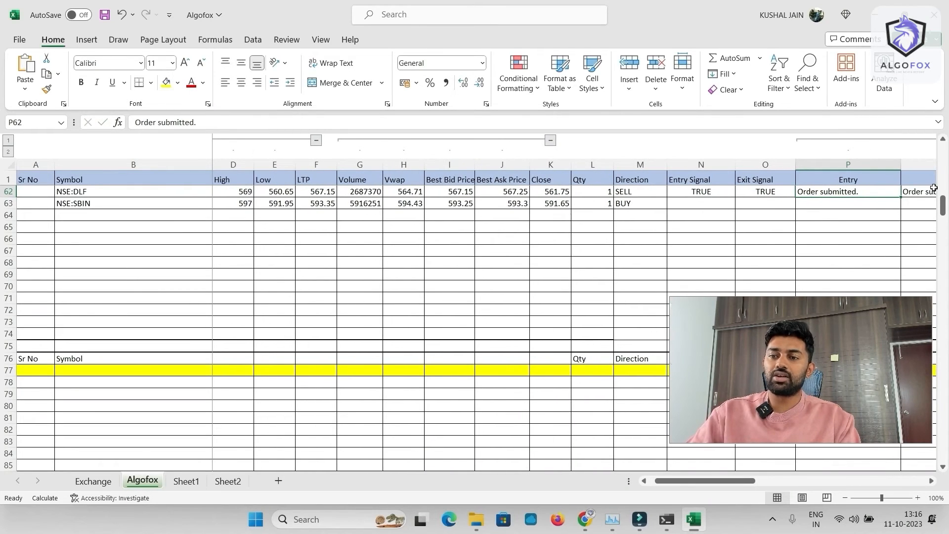
mouse_move(583, 524)
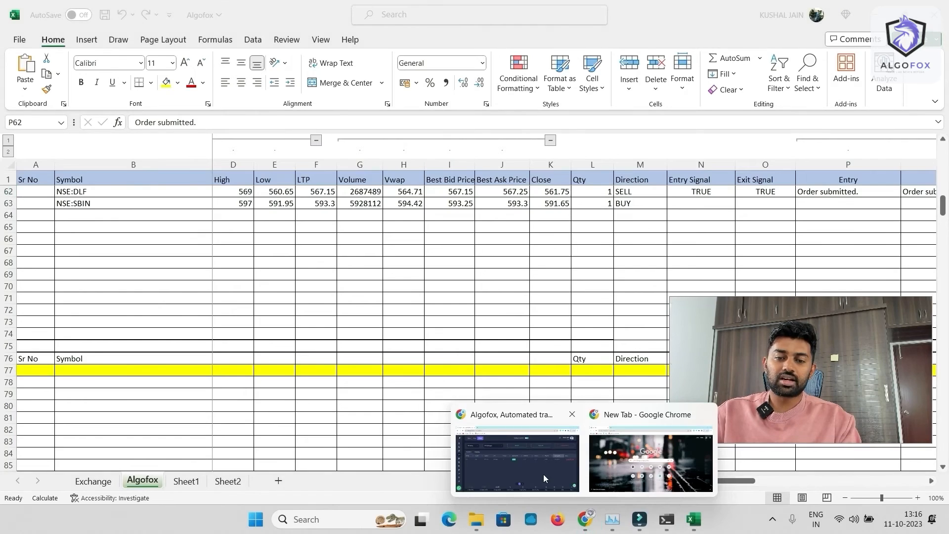
left_click(516, 459)
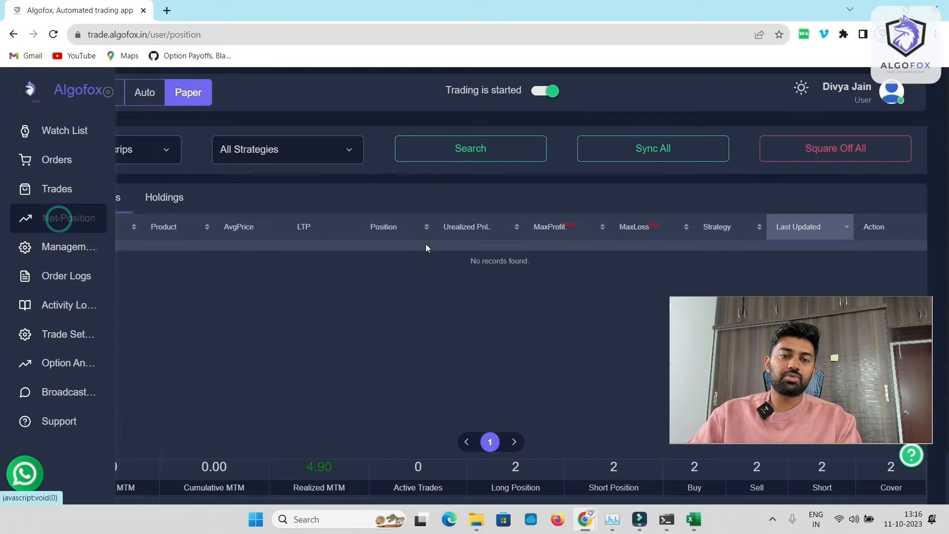
Review the order book's eight filled DLF and SBIN orders, then return to Excel
left_click(59, 159)
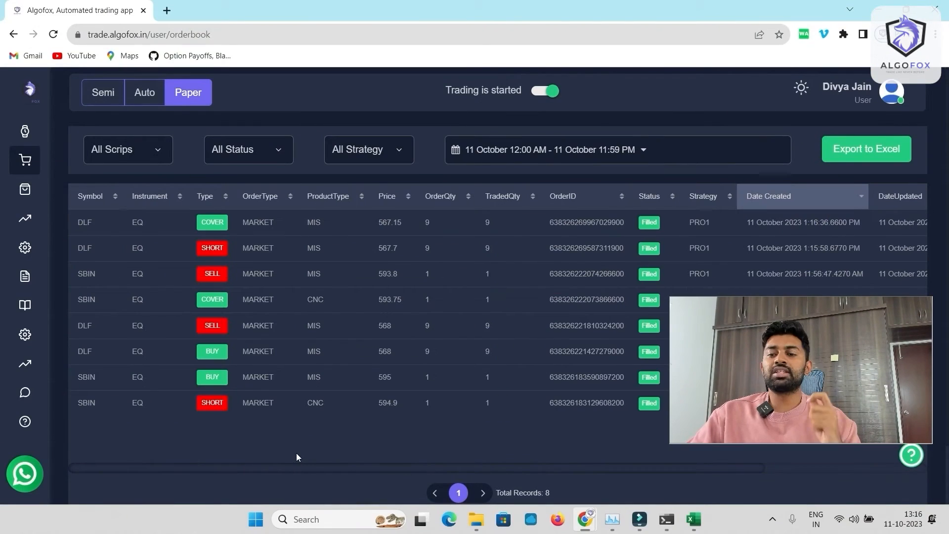
left_click(692, 519)
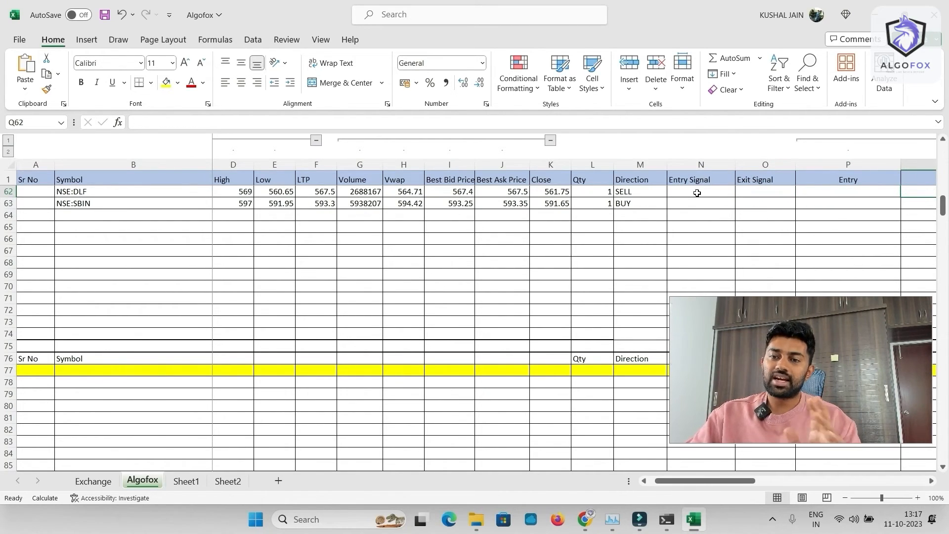
left_click(700, 203)
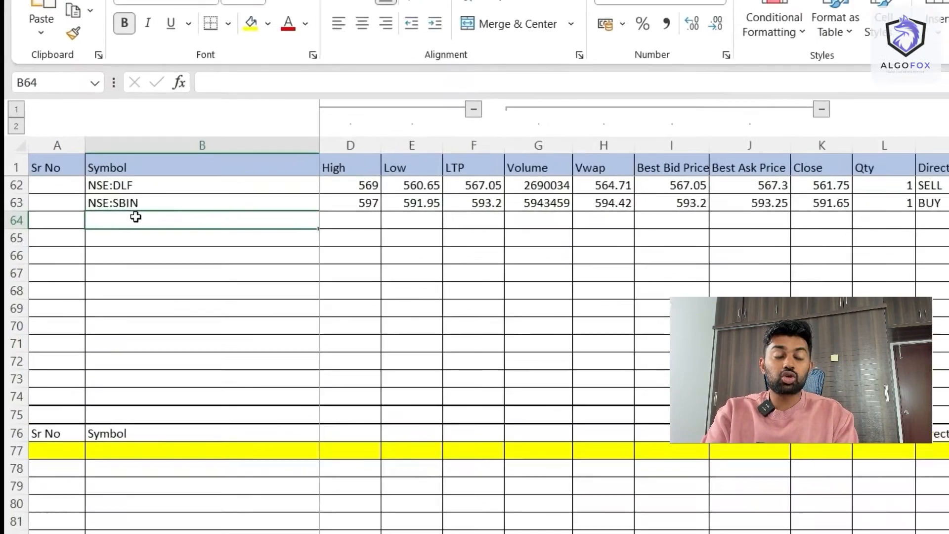
Enter NFO:NIFTY23O1219800CE in B64 and NFO:NIFTY23O1219800PE in B65 to stream their quotes
type("NFO:NIFTY2390719250CE")
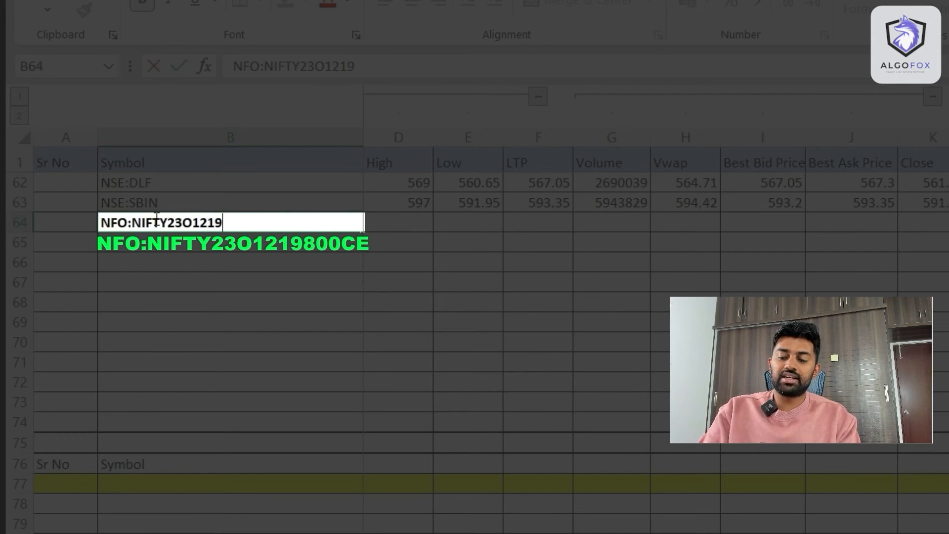
type("800CE")
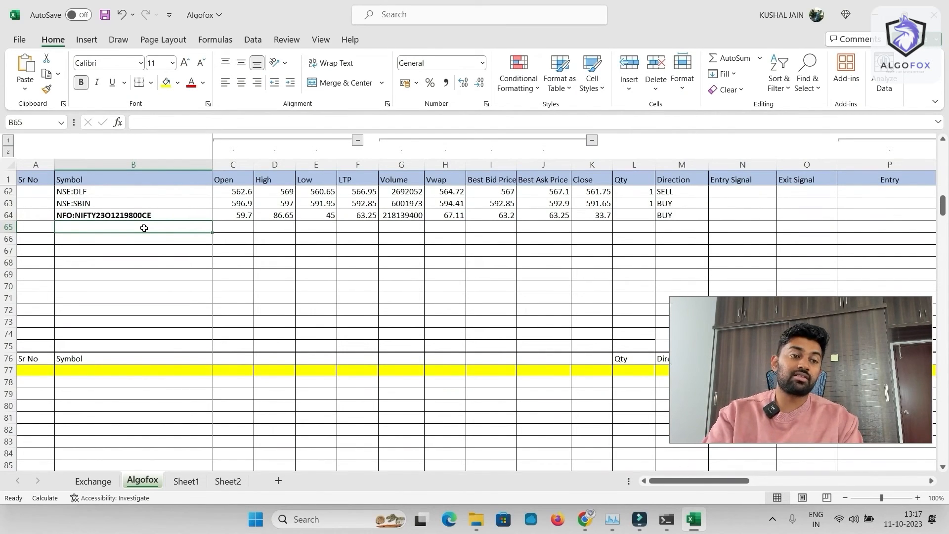
type("NFO:NIFTY23O1219800PE")
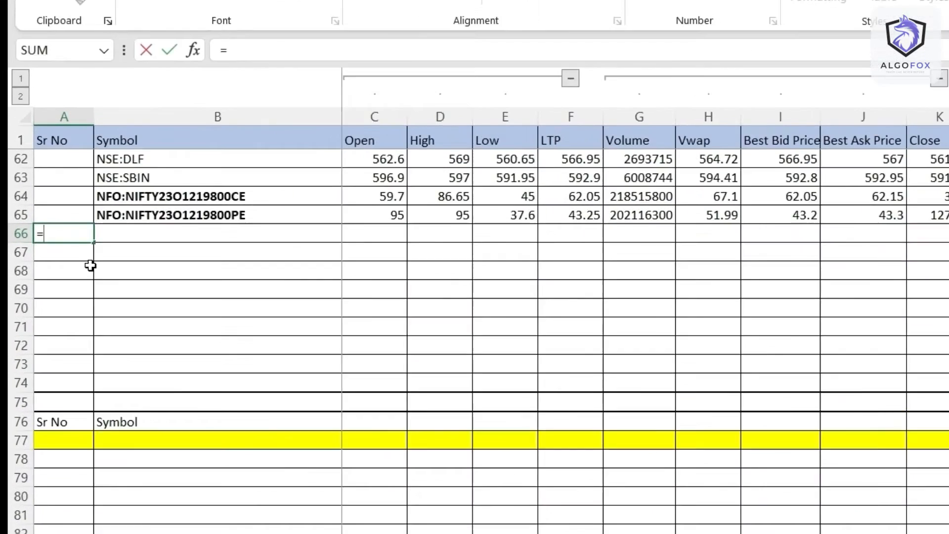
Enter =(F64-F65 in A66 for the CE minus PE LTP difference, accepting the correction, giving 18.7
type("(")
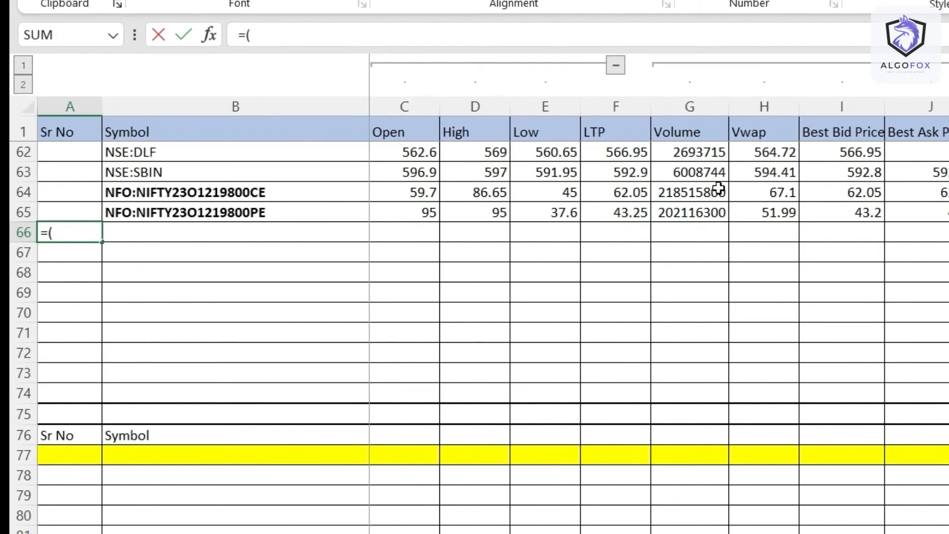
left_click(616, 192)
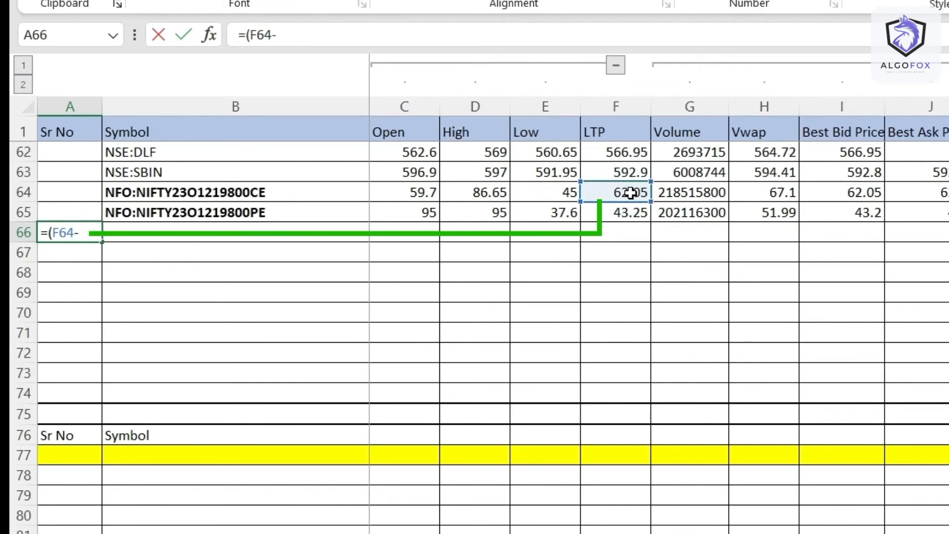
left_click(615, 211)
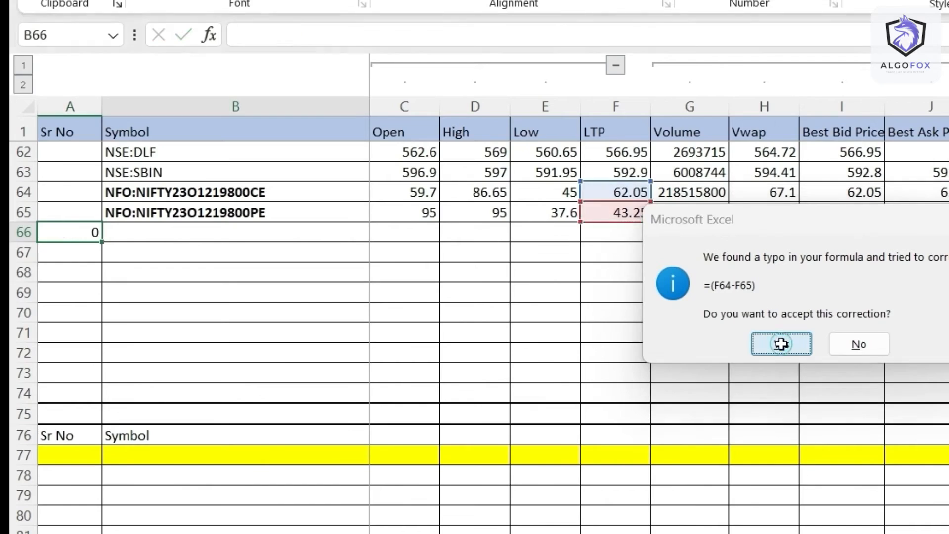
left_click(780, 344)
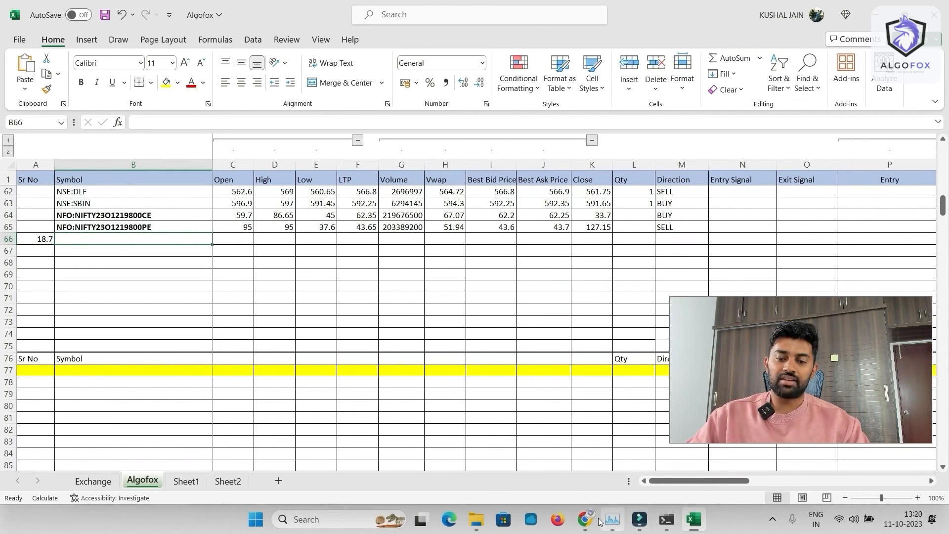
Switch Algofox to Auto mode and save FYERS as the broker in Trade Settings
left_click(584, 519)
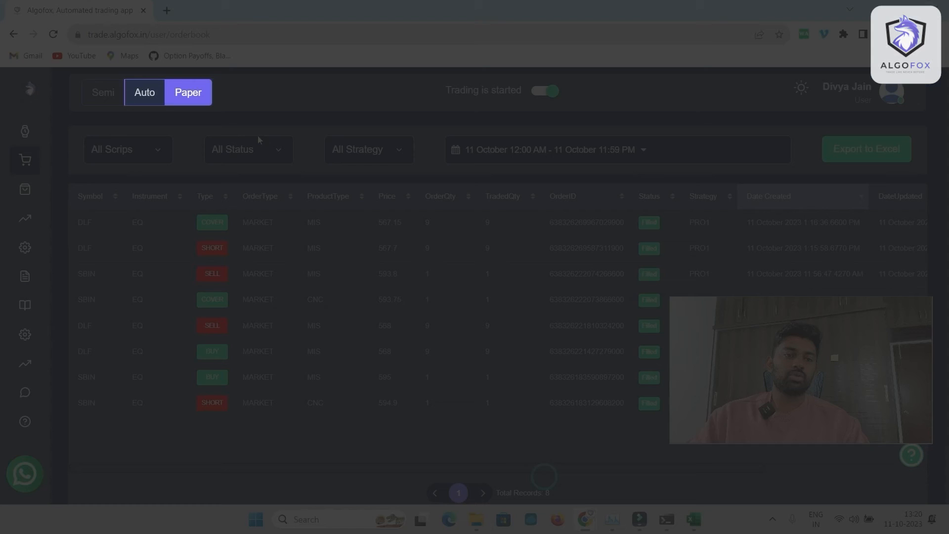
left_click(145, 92)
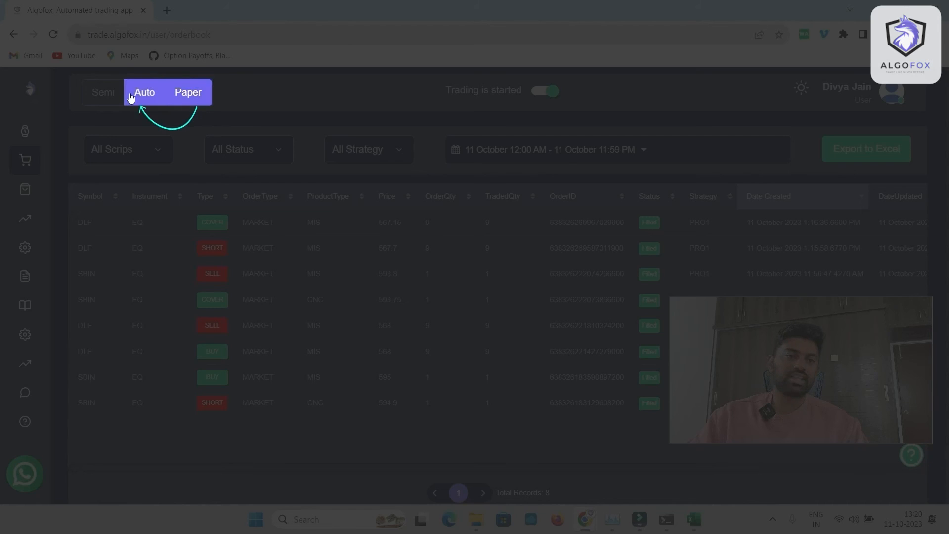
left_click(144, 92)
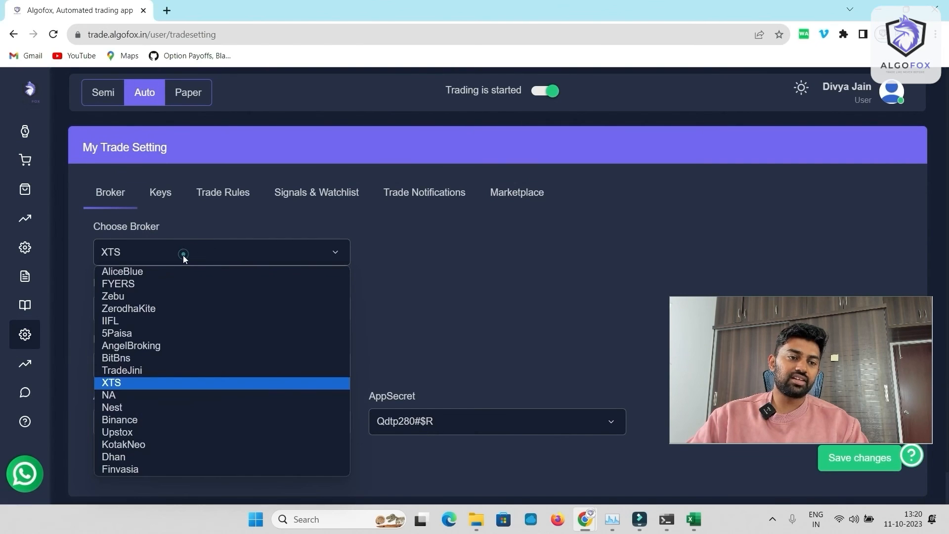
left_click(118, 283)
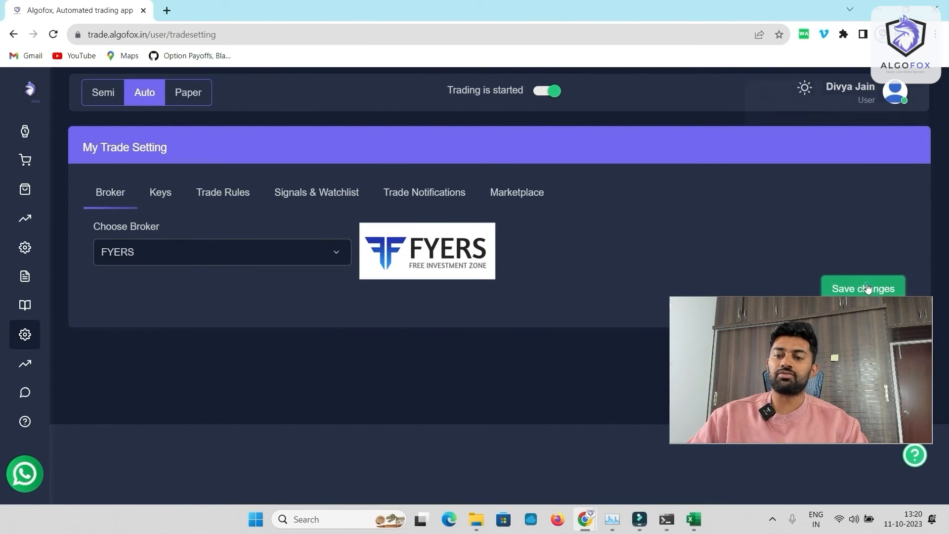
left_click(862, 288)
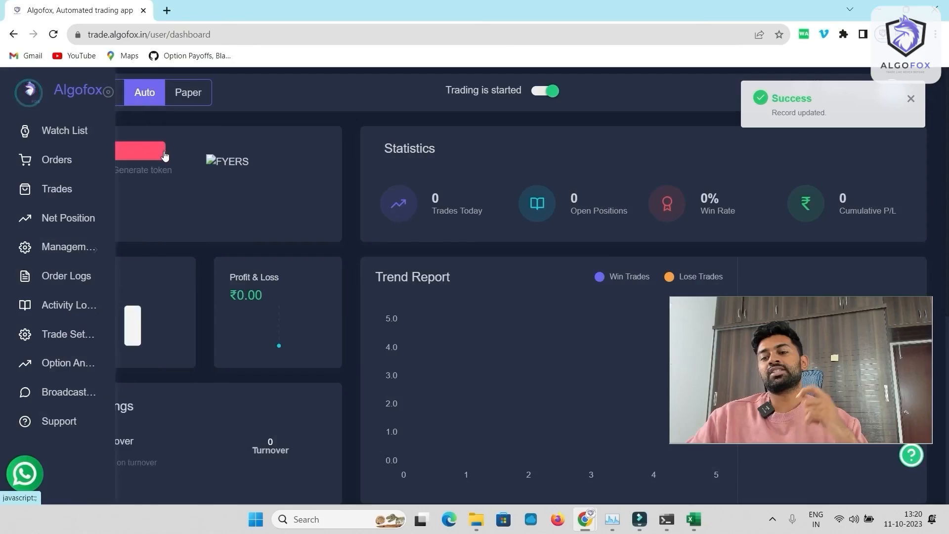
Generate the FYERS token by signing in with mobile number and PIN, then start a new tab
left_click(144, 150)
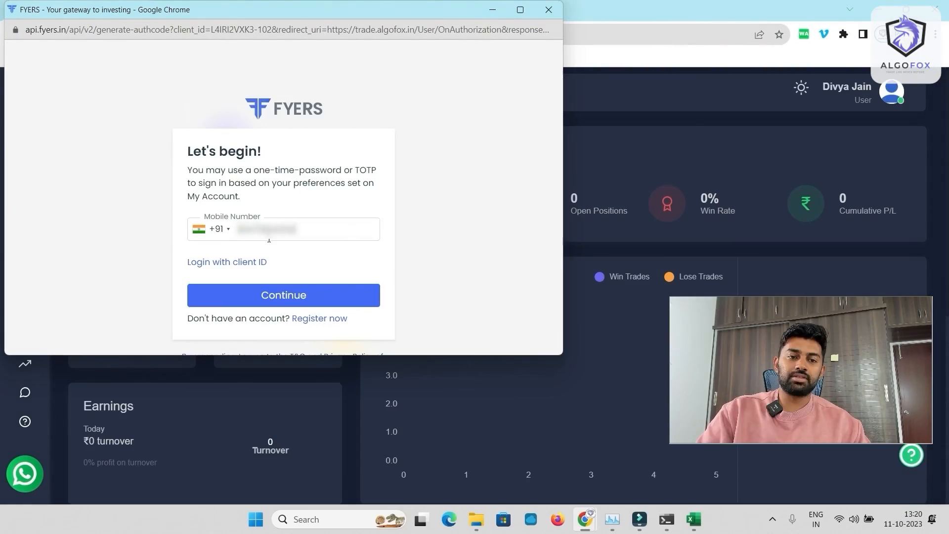
left_click(282, 294)
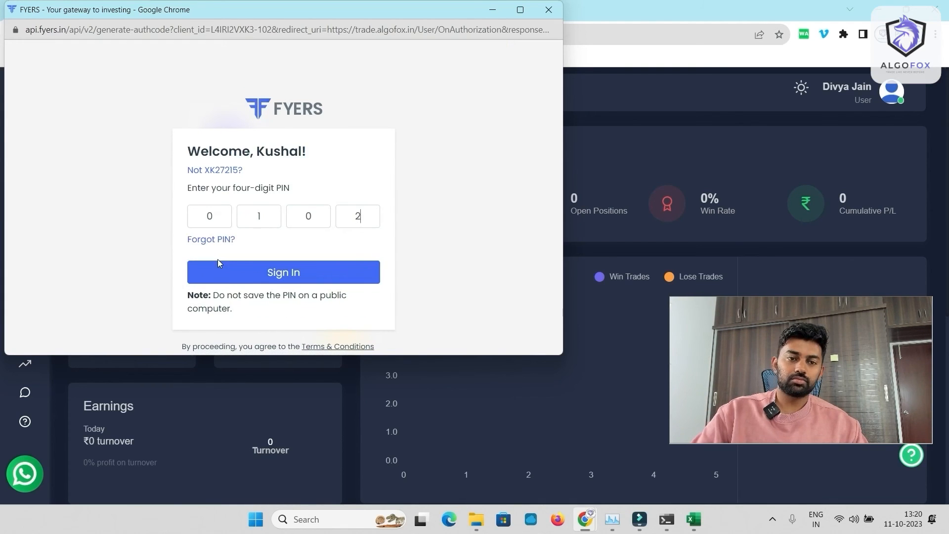
left_click(283, 272)
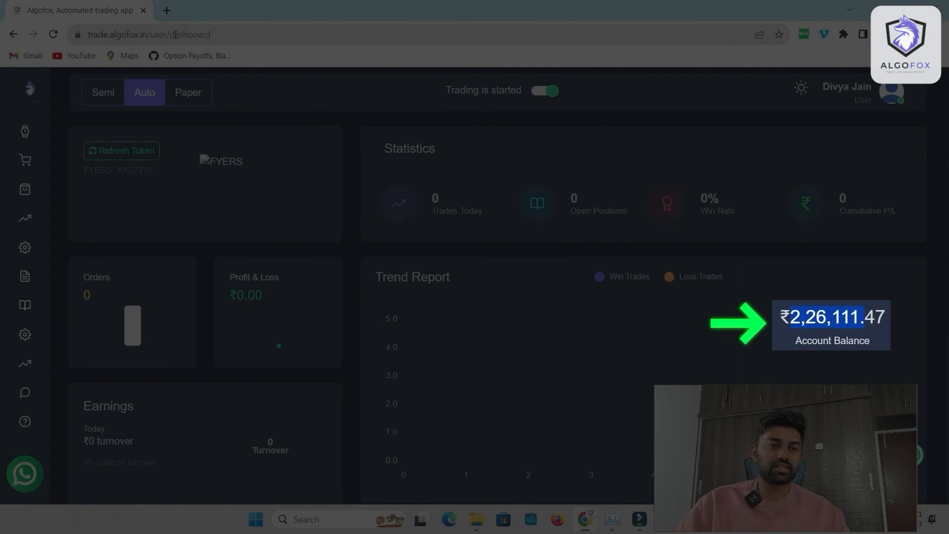
left_click(313, 9)
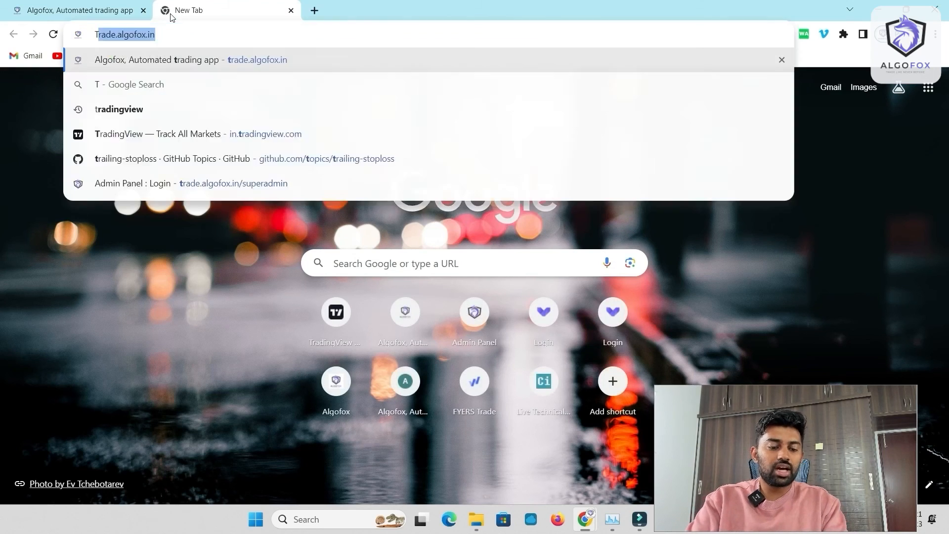
Load trade.fyers.in showing an empty positions dashboard, then bring Excel forward
type("TRADE.FYERS.in")
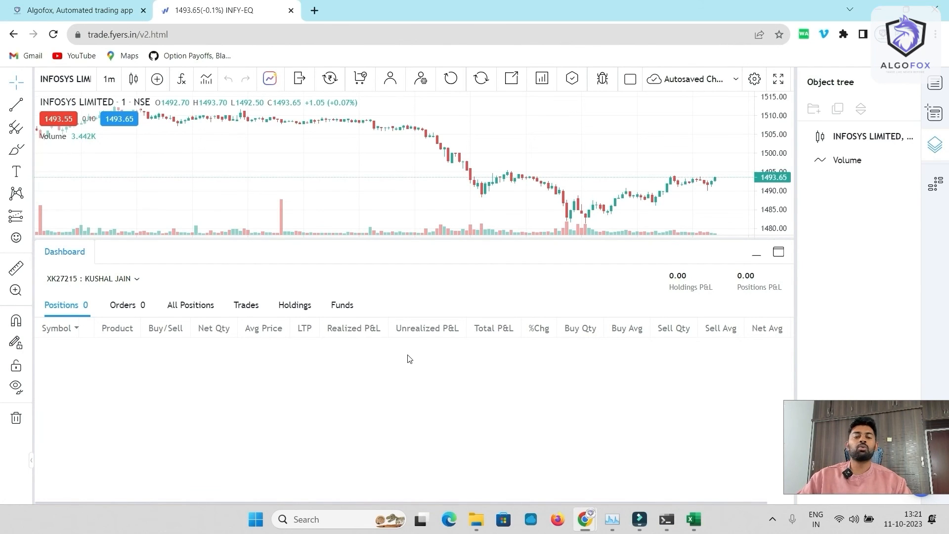
mouse_move(224, 230)
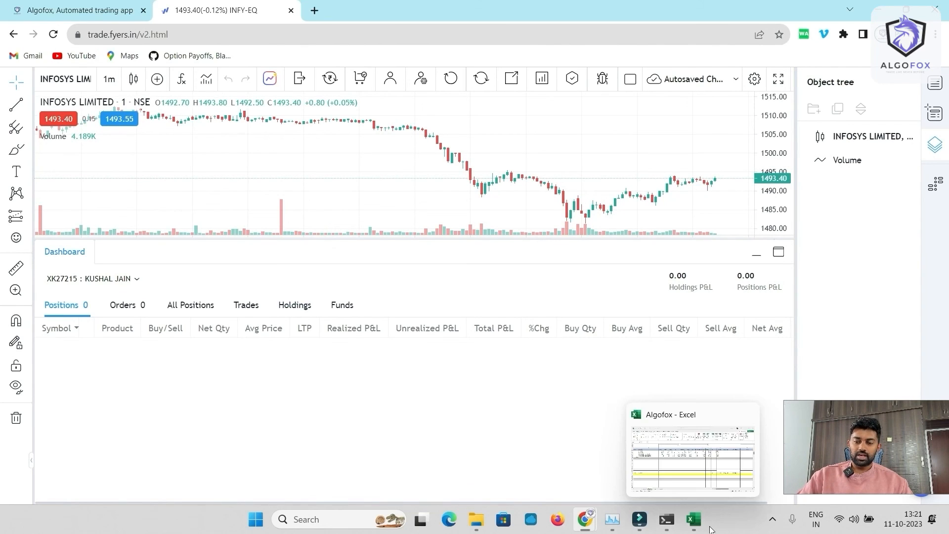
left_click(692, 451)
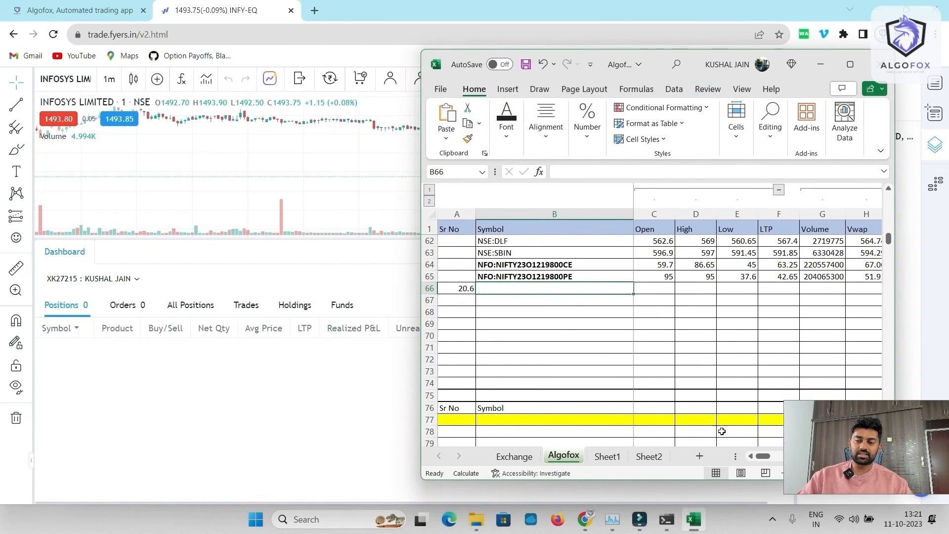
Set TRUE entry then exit signals for DLF and SBIN in N62:O63, confirming FYERS positions close
left_click_drag(759, 455, 768, 455)
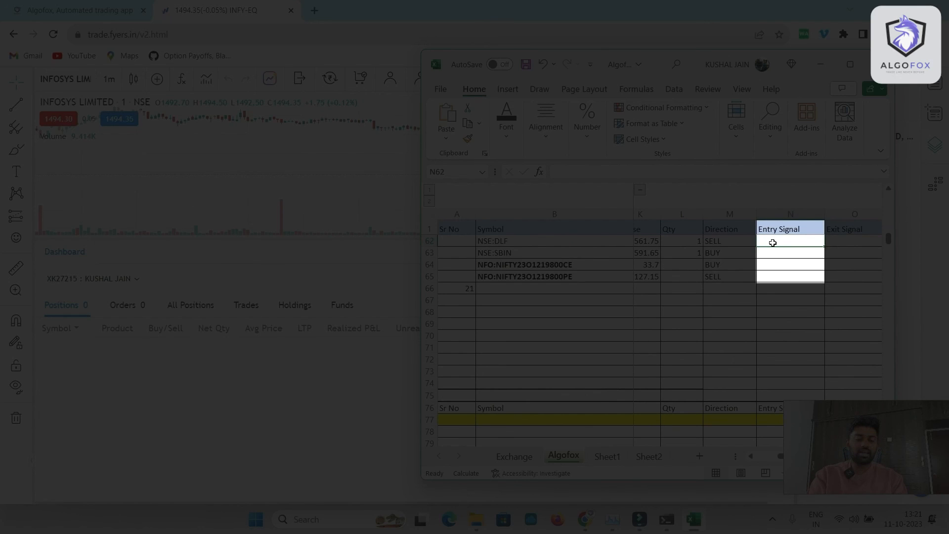
type("TRUE")
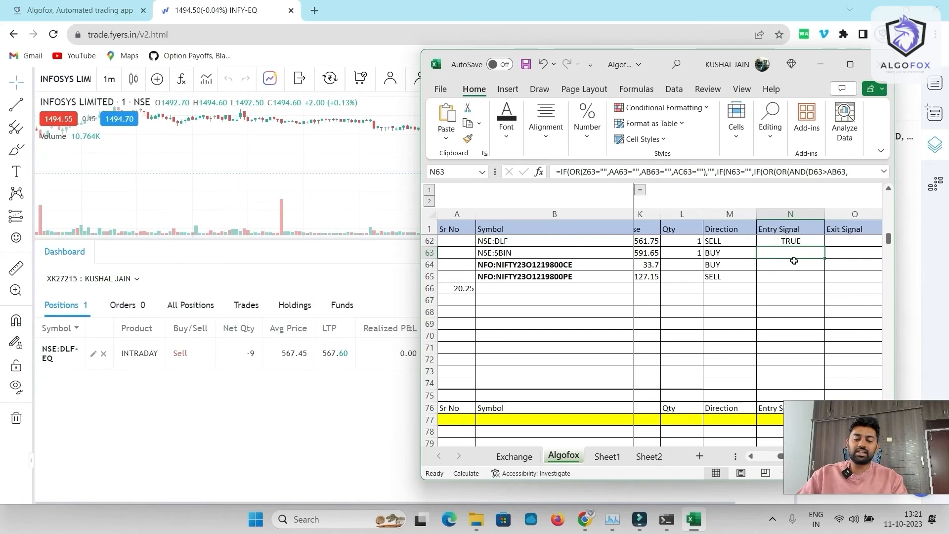
type("TRUE")
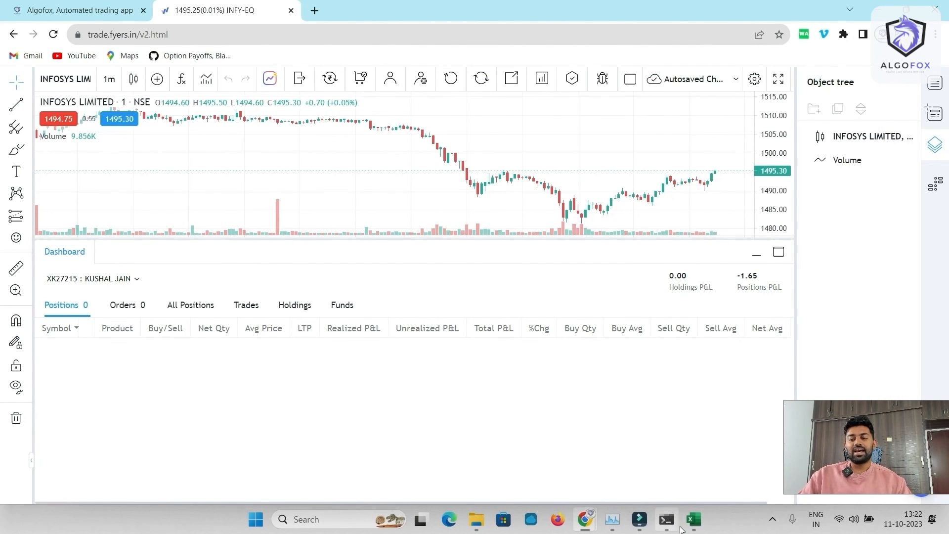
left_click(692, 519)
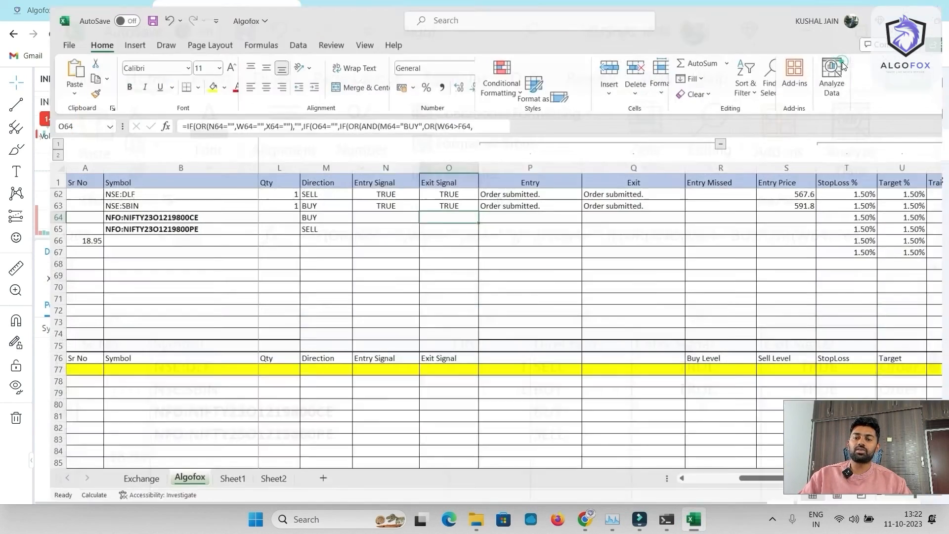